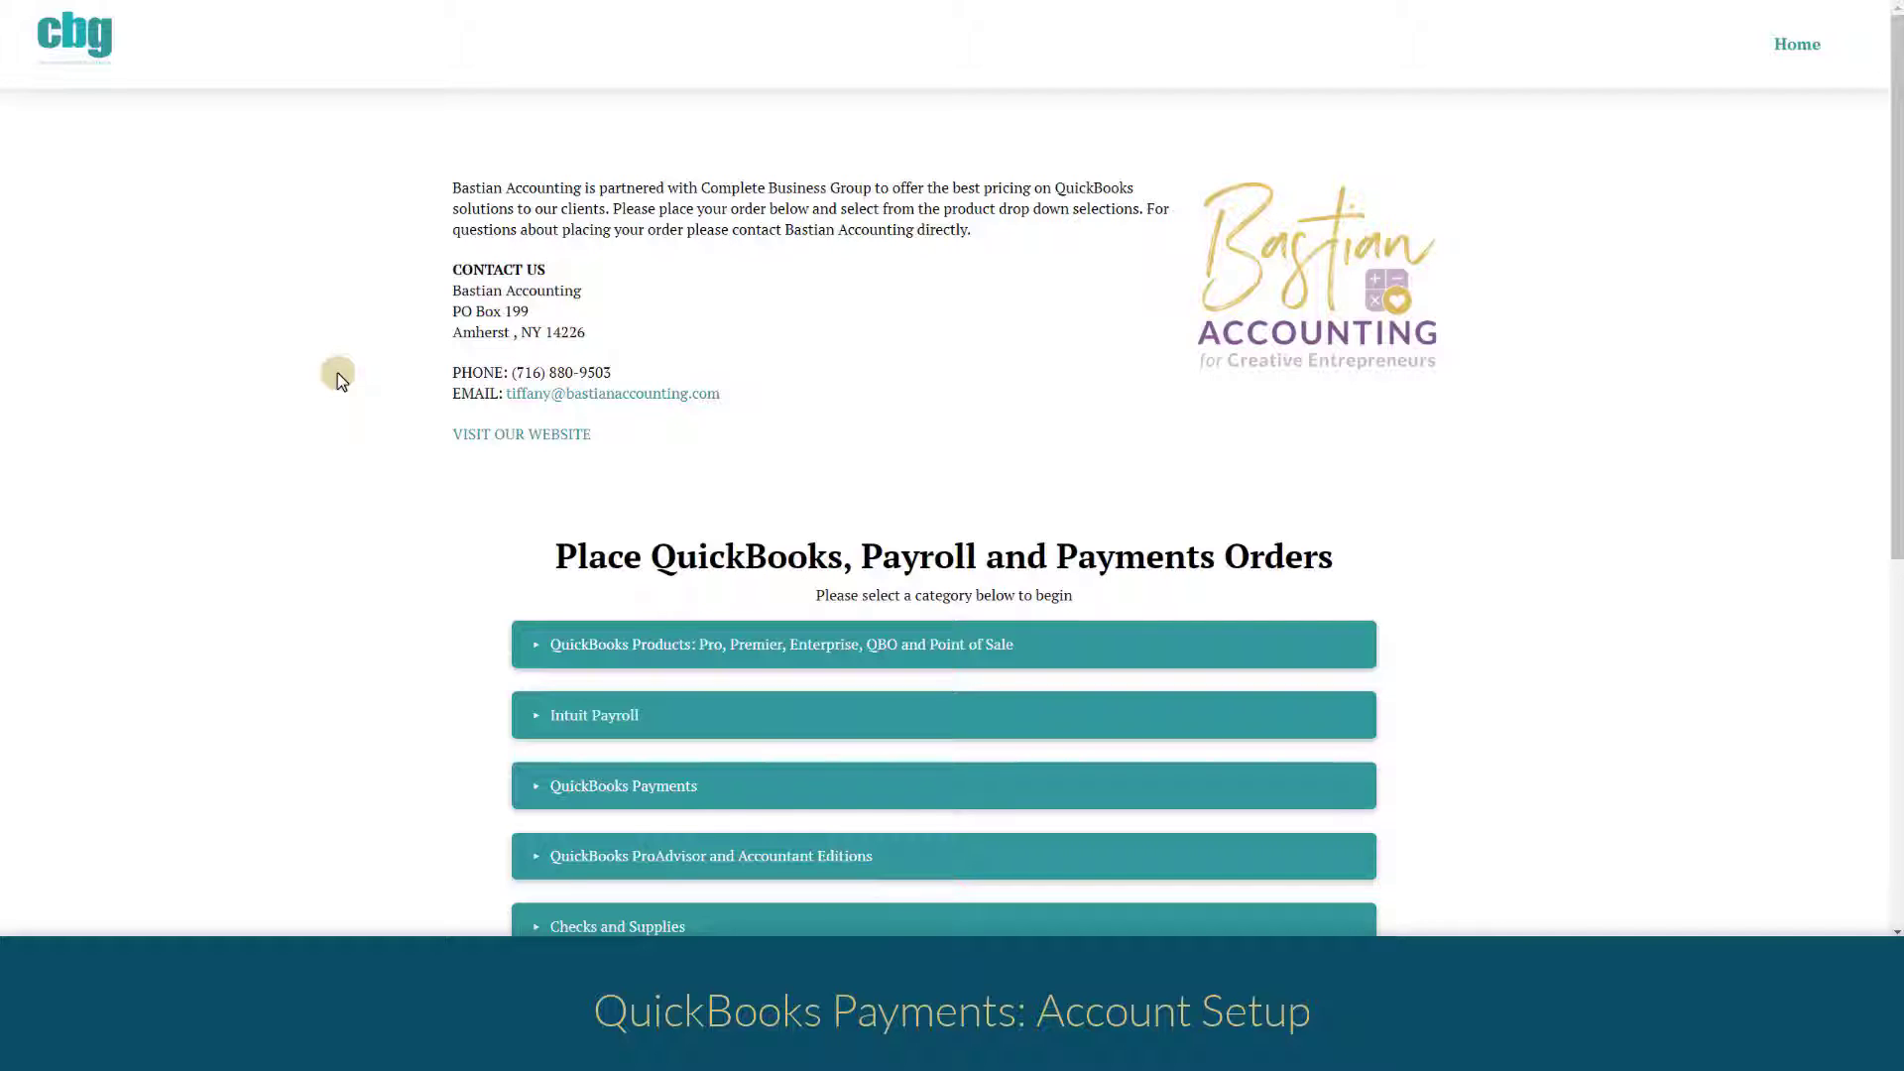
{"action": "mouse_move", "coordinate": [361, 397]}
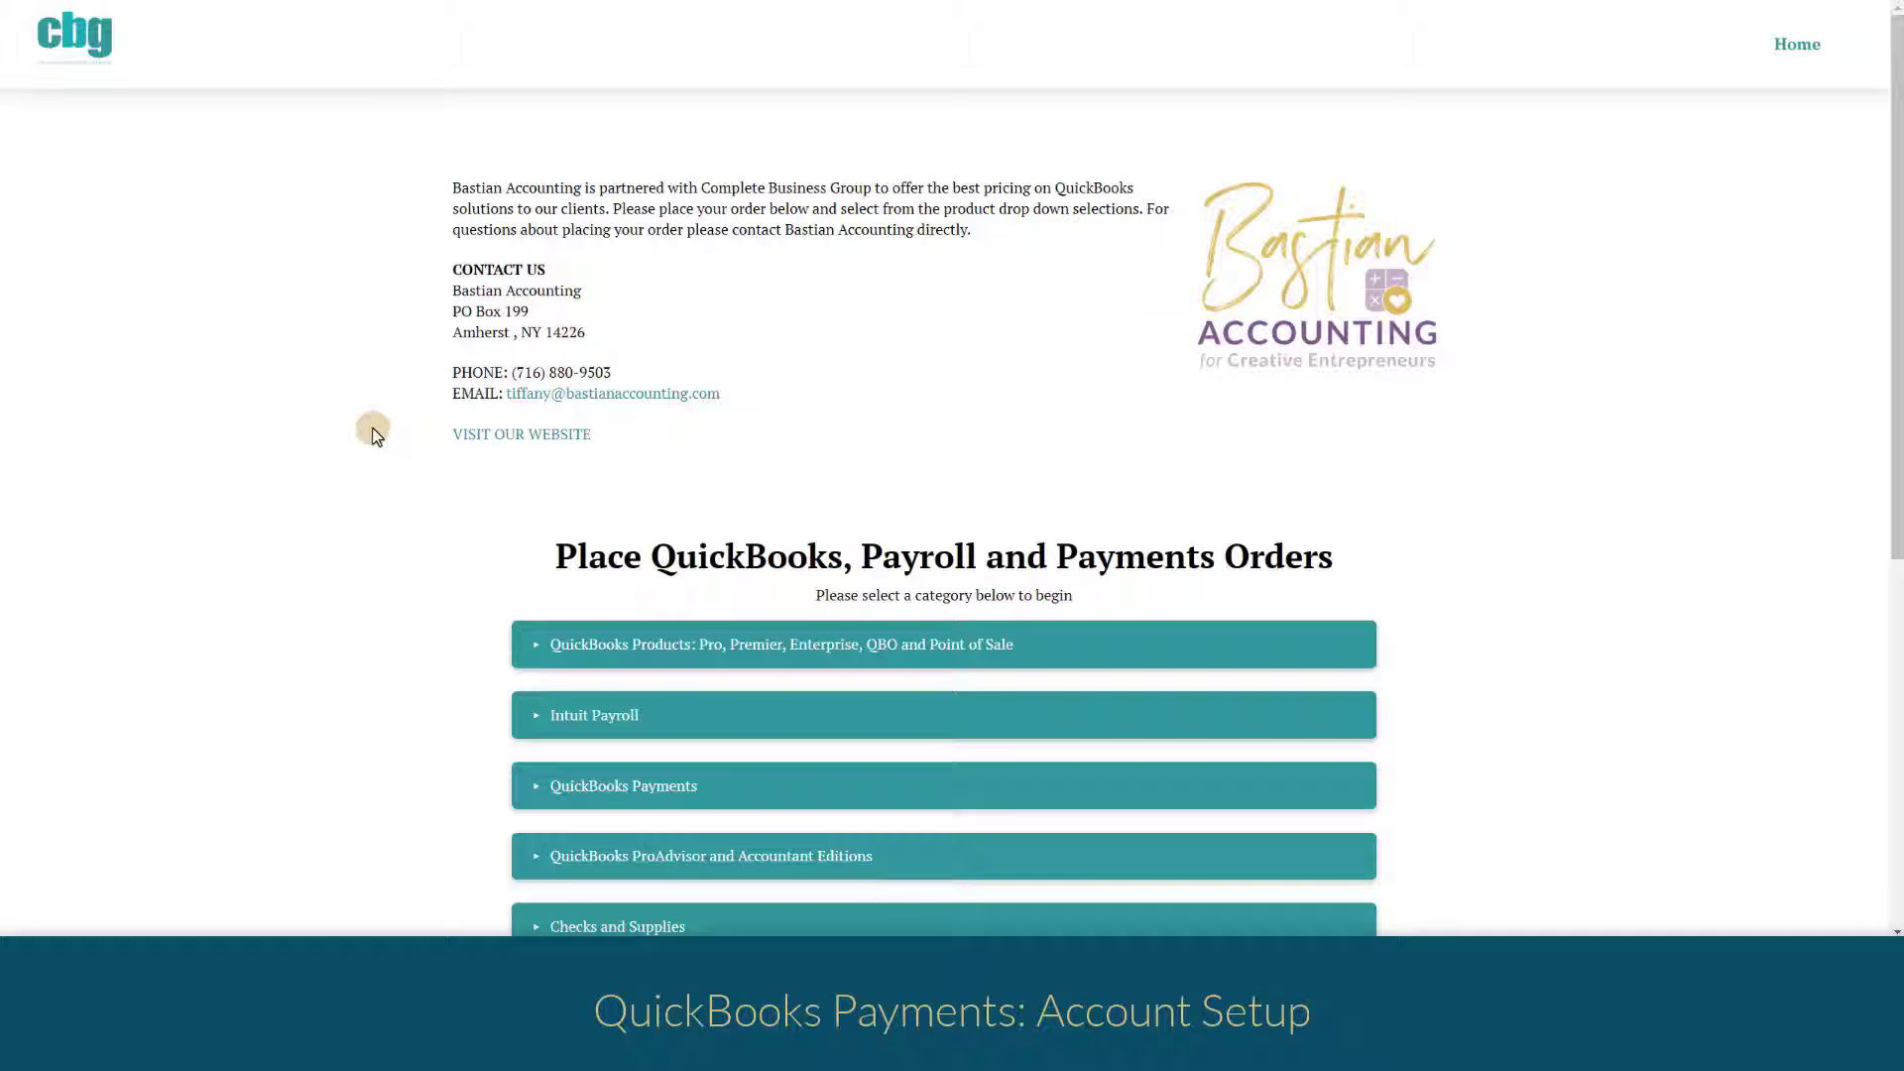
{"action": "mouse_move", "coordinate": [732, 401]}
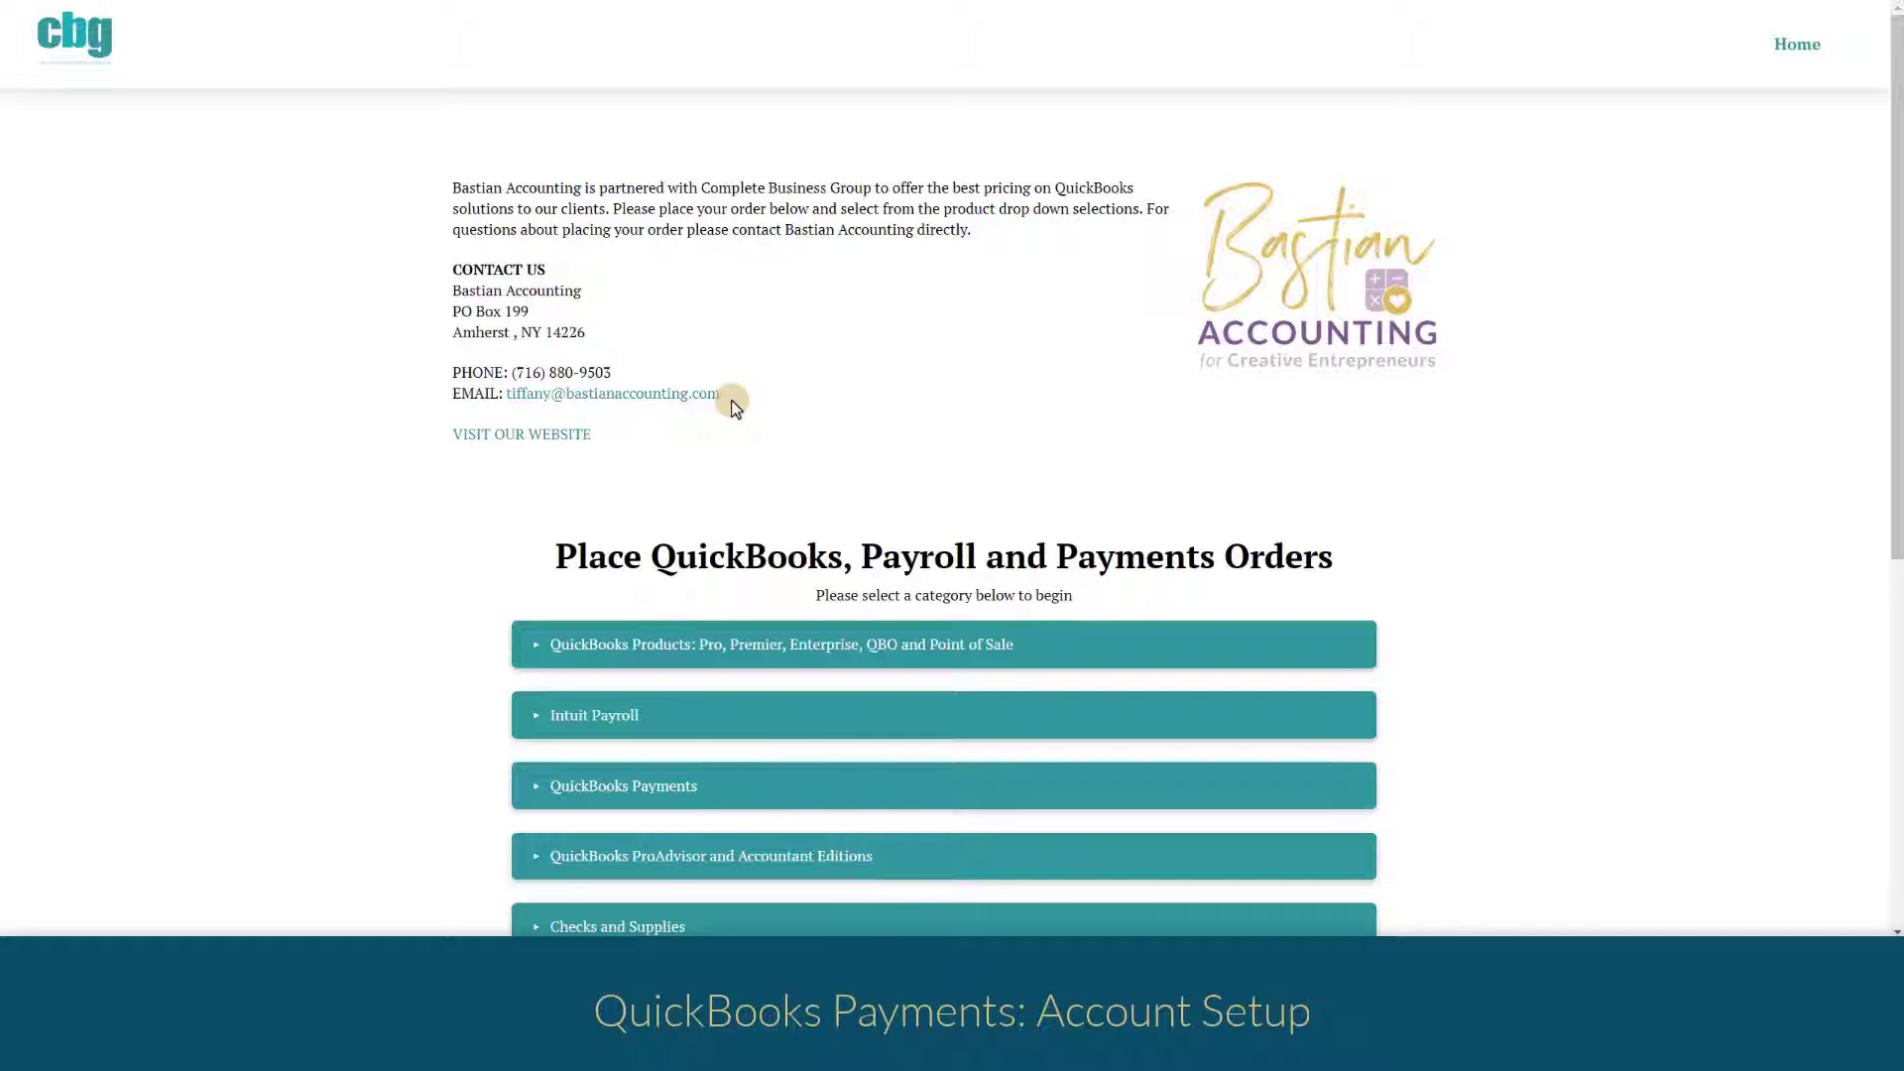
{"action": "mouse_move", "coordinate": [1218, 289]}
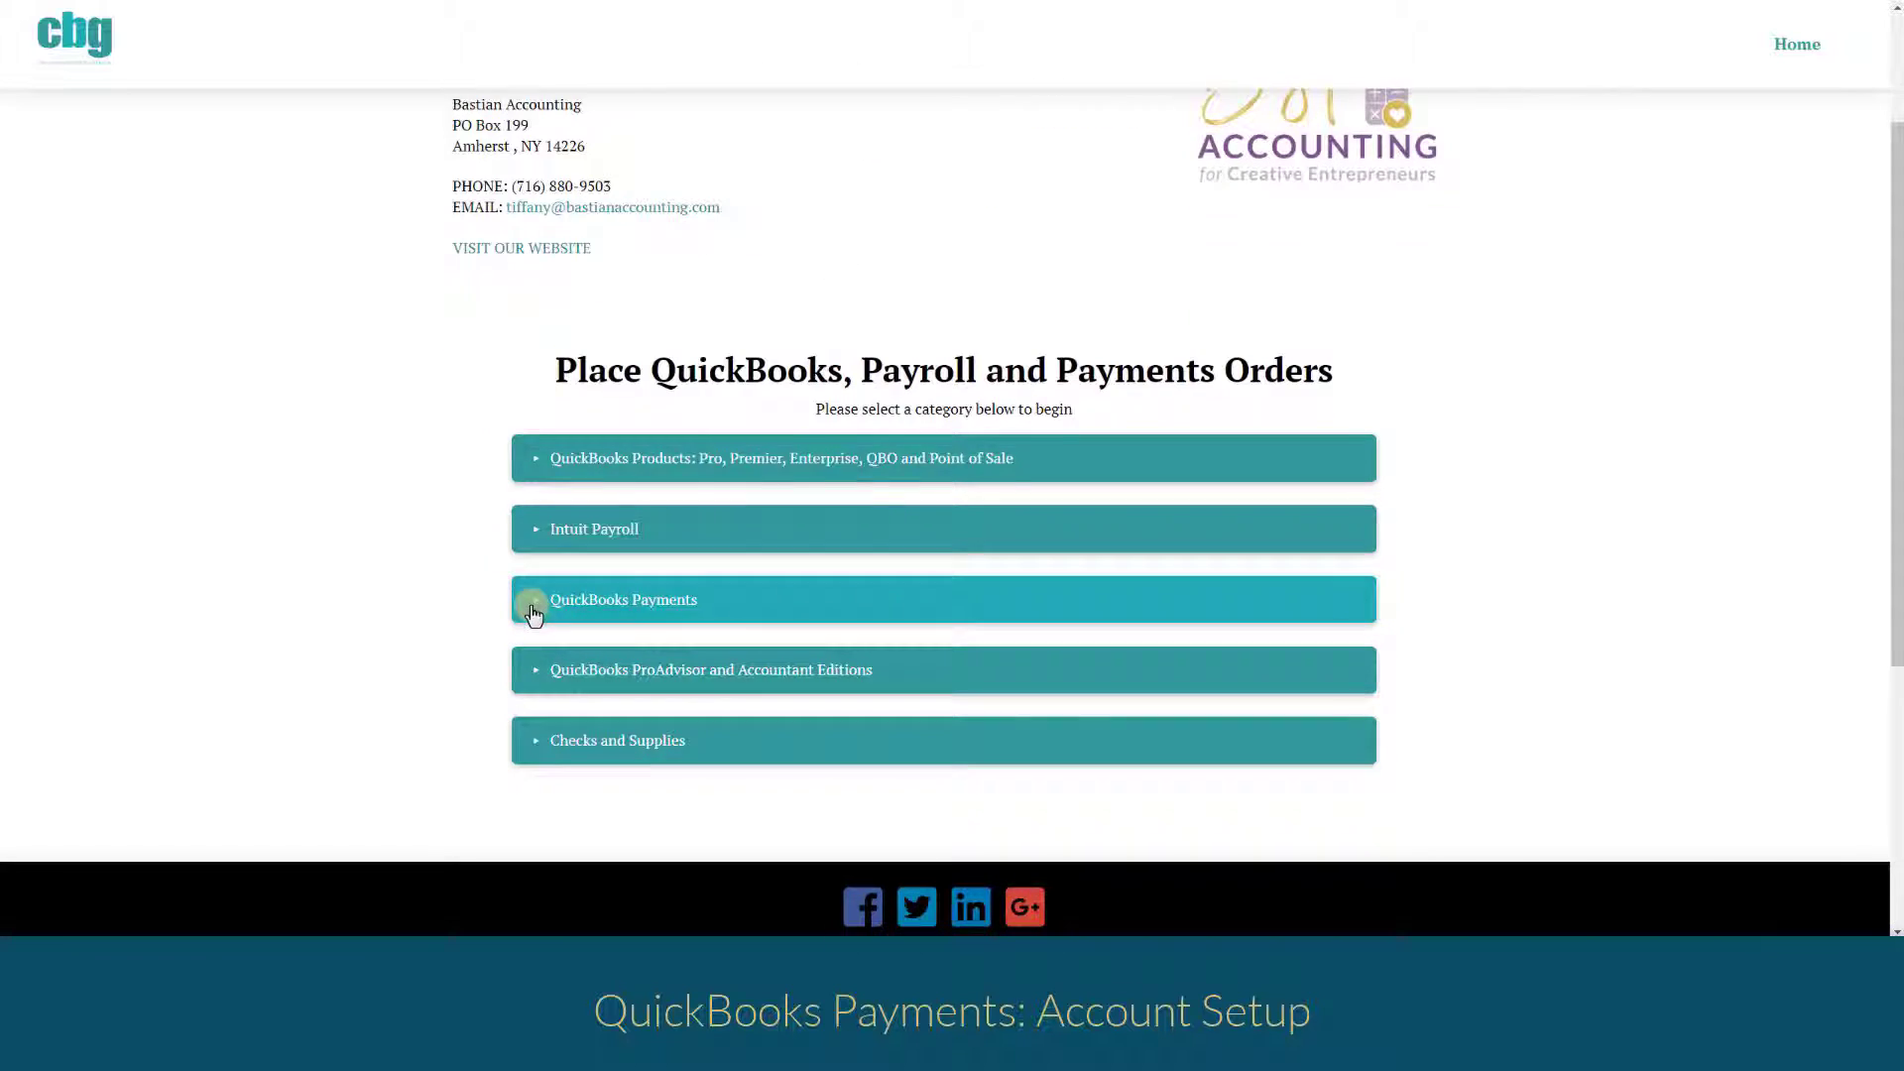
{"action": "mouse_move", "coordinate": [751, 610]}
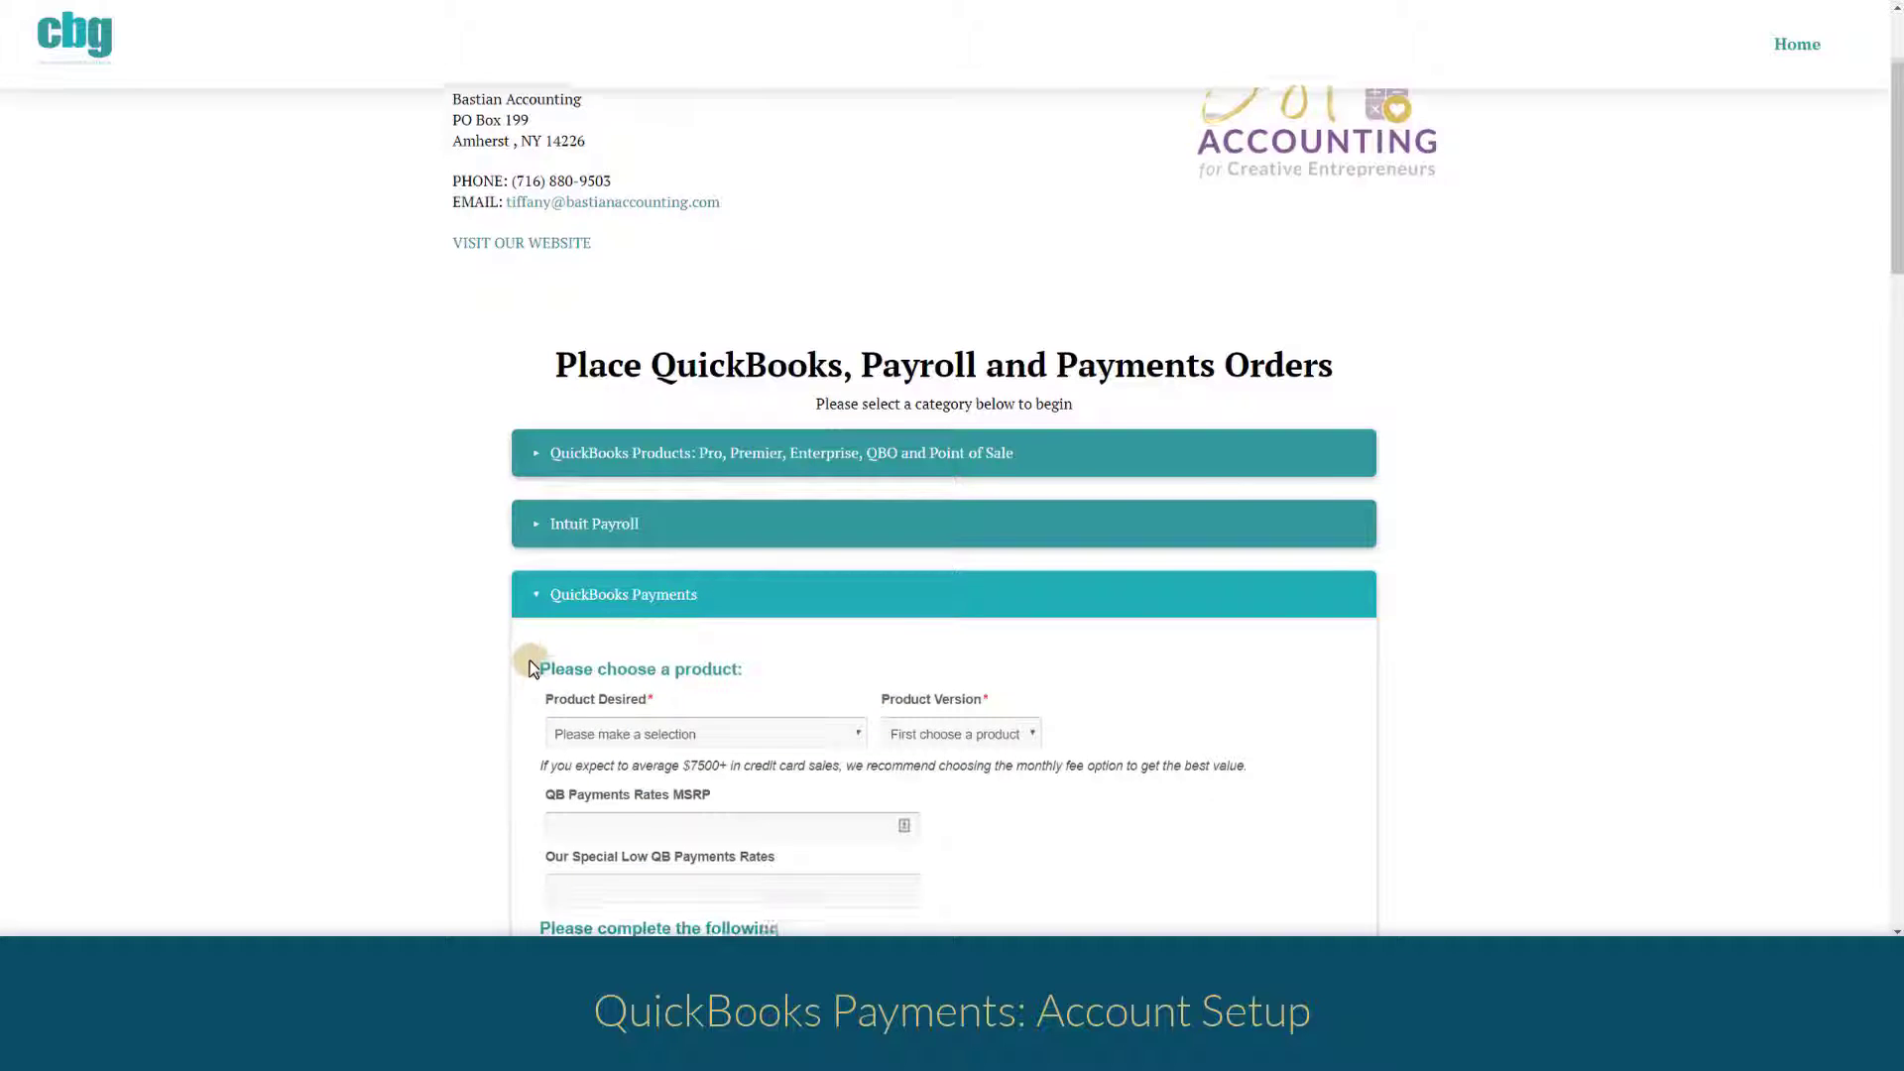
Choose QuickBooks Payments for QBO as the product and Pay As You Go as the version.
{"action": "scroll", "scroll_direction": "down", "scroll_amount": 3}
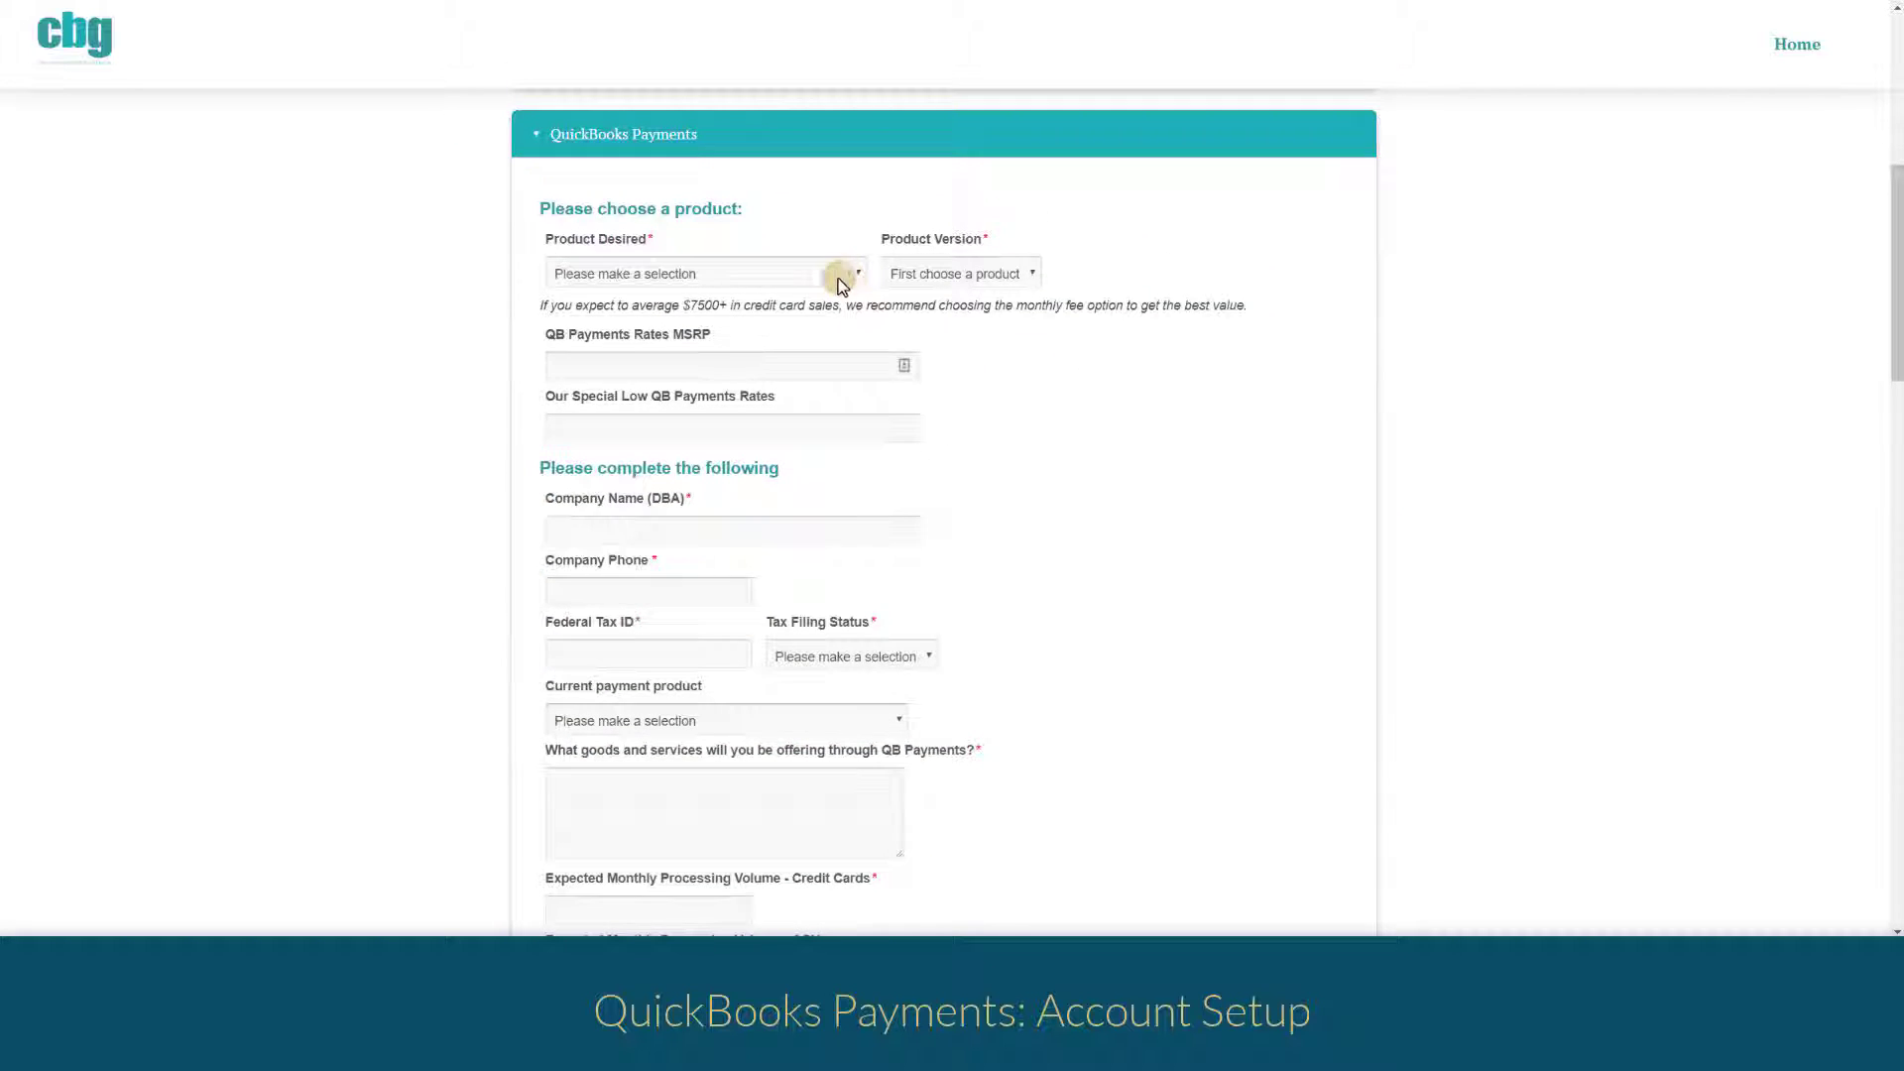
{"action": "left_click", "coordinate": [704, 272]}
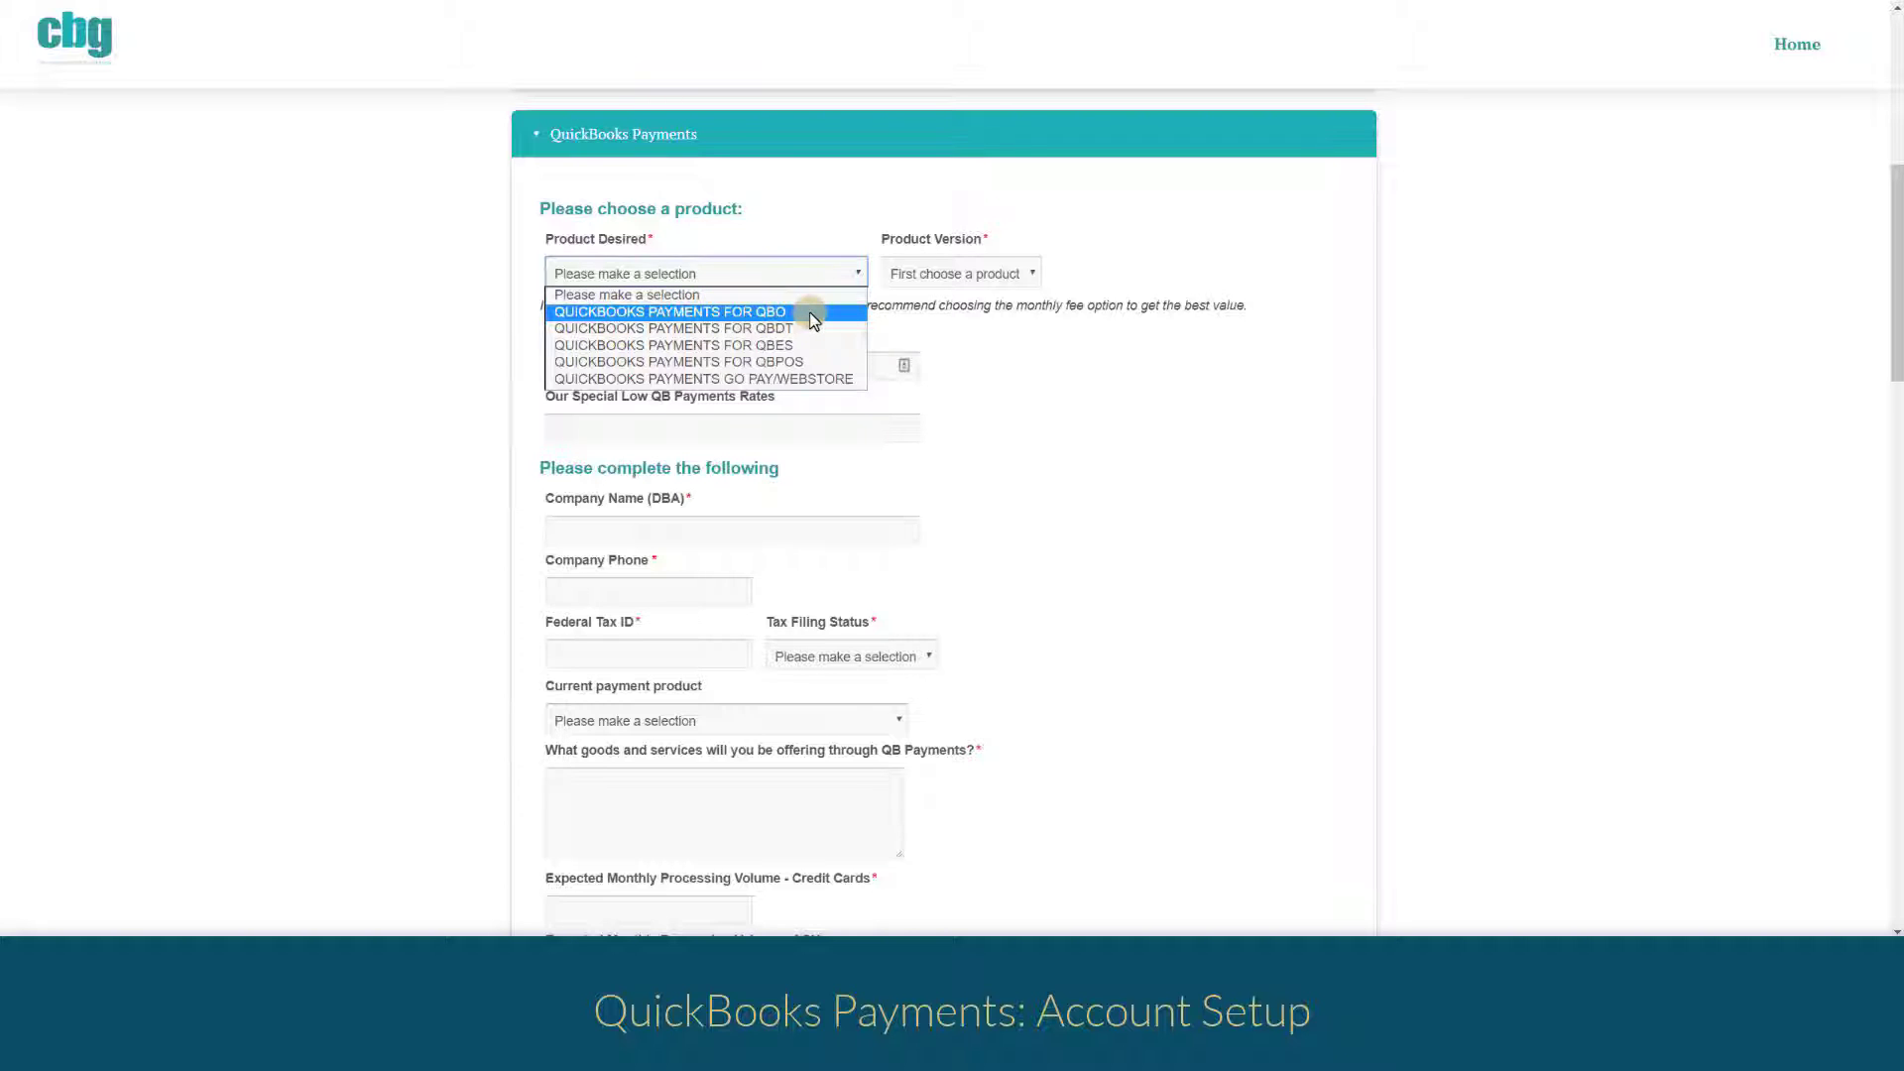
{"action": "left_click", "coordinate": [670, 311]}
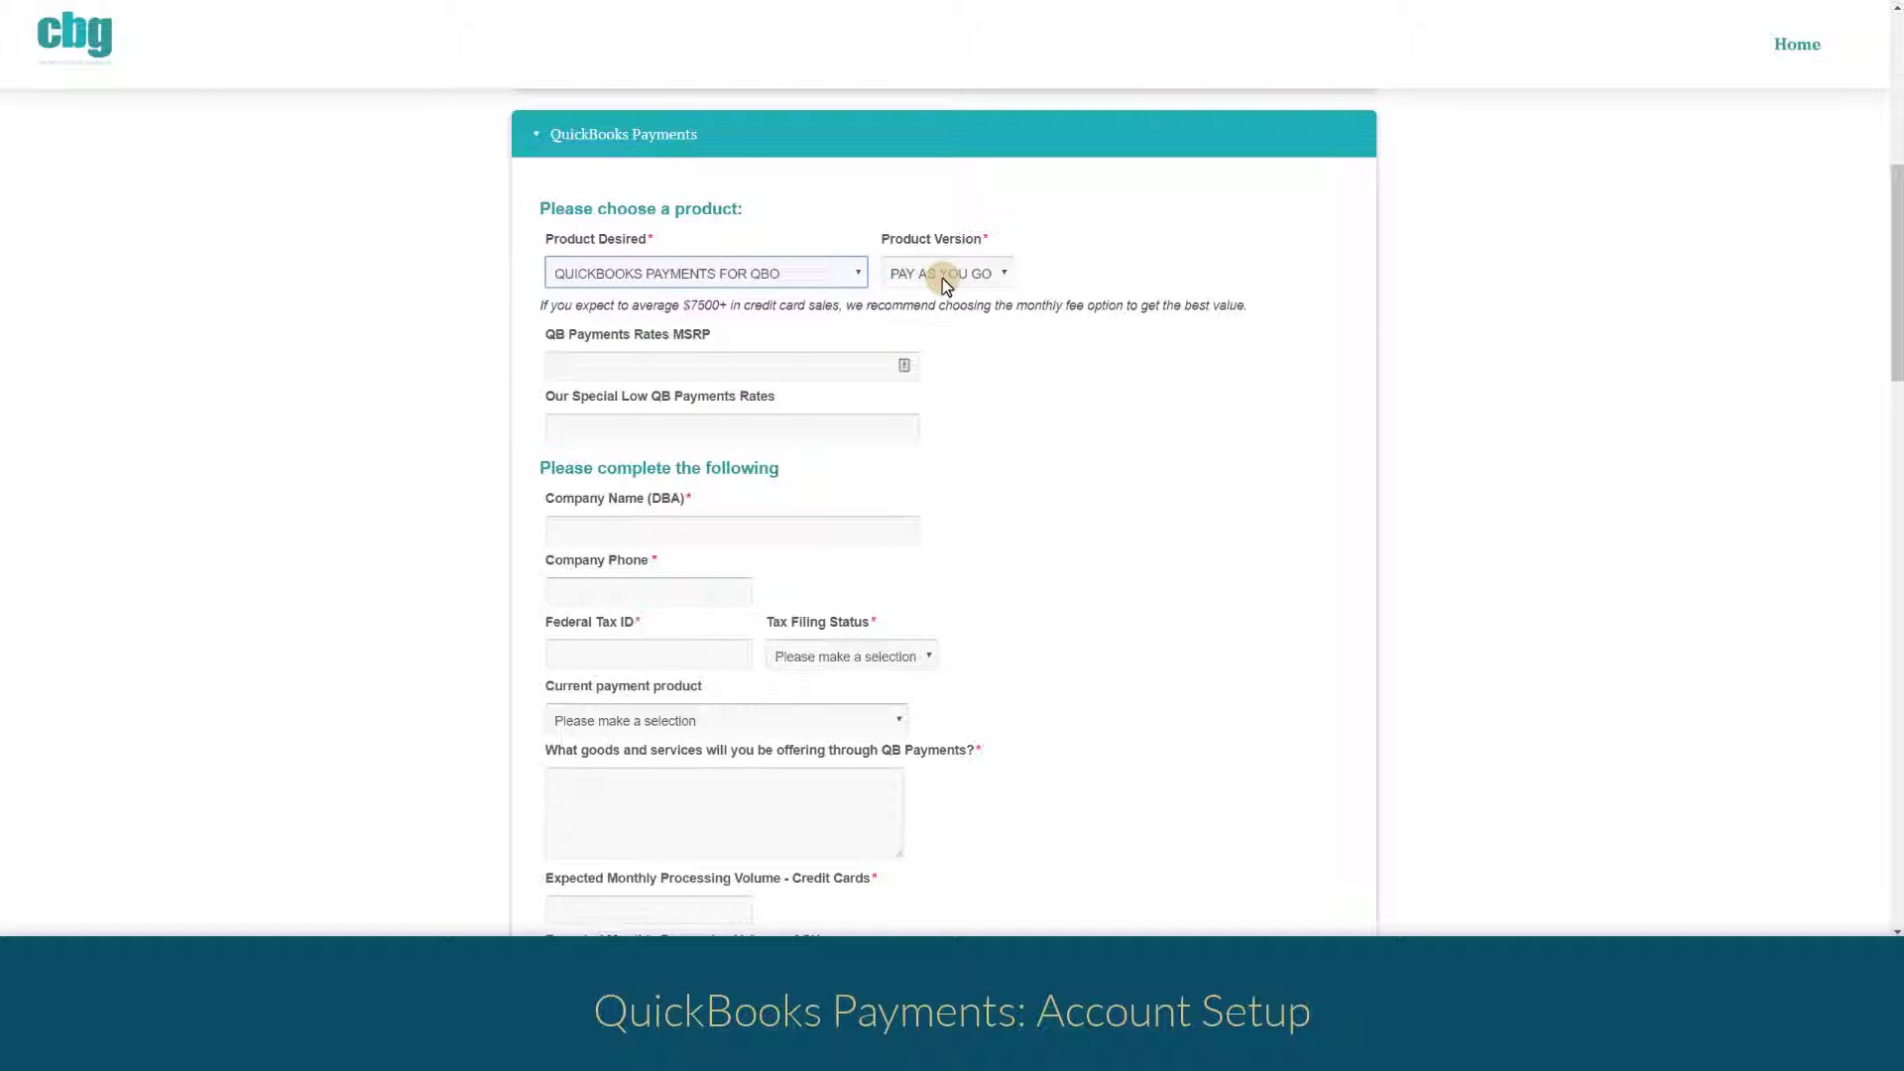
{"action": "left_click", "coordinate": [946, 272]}
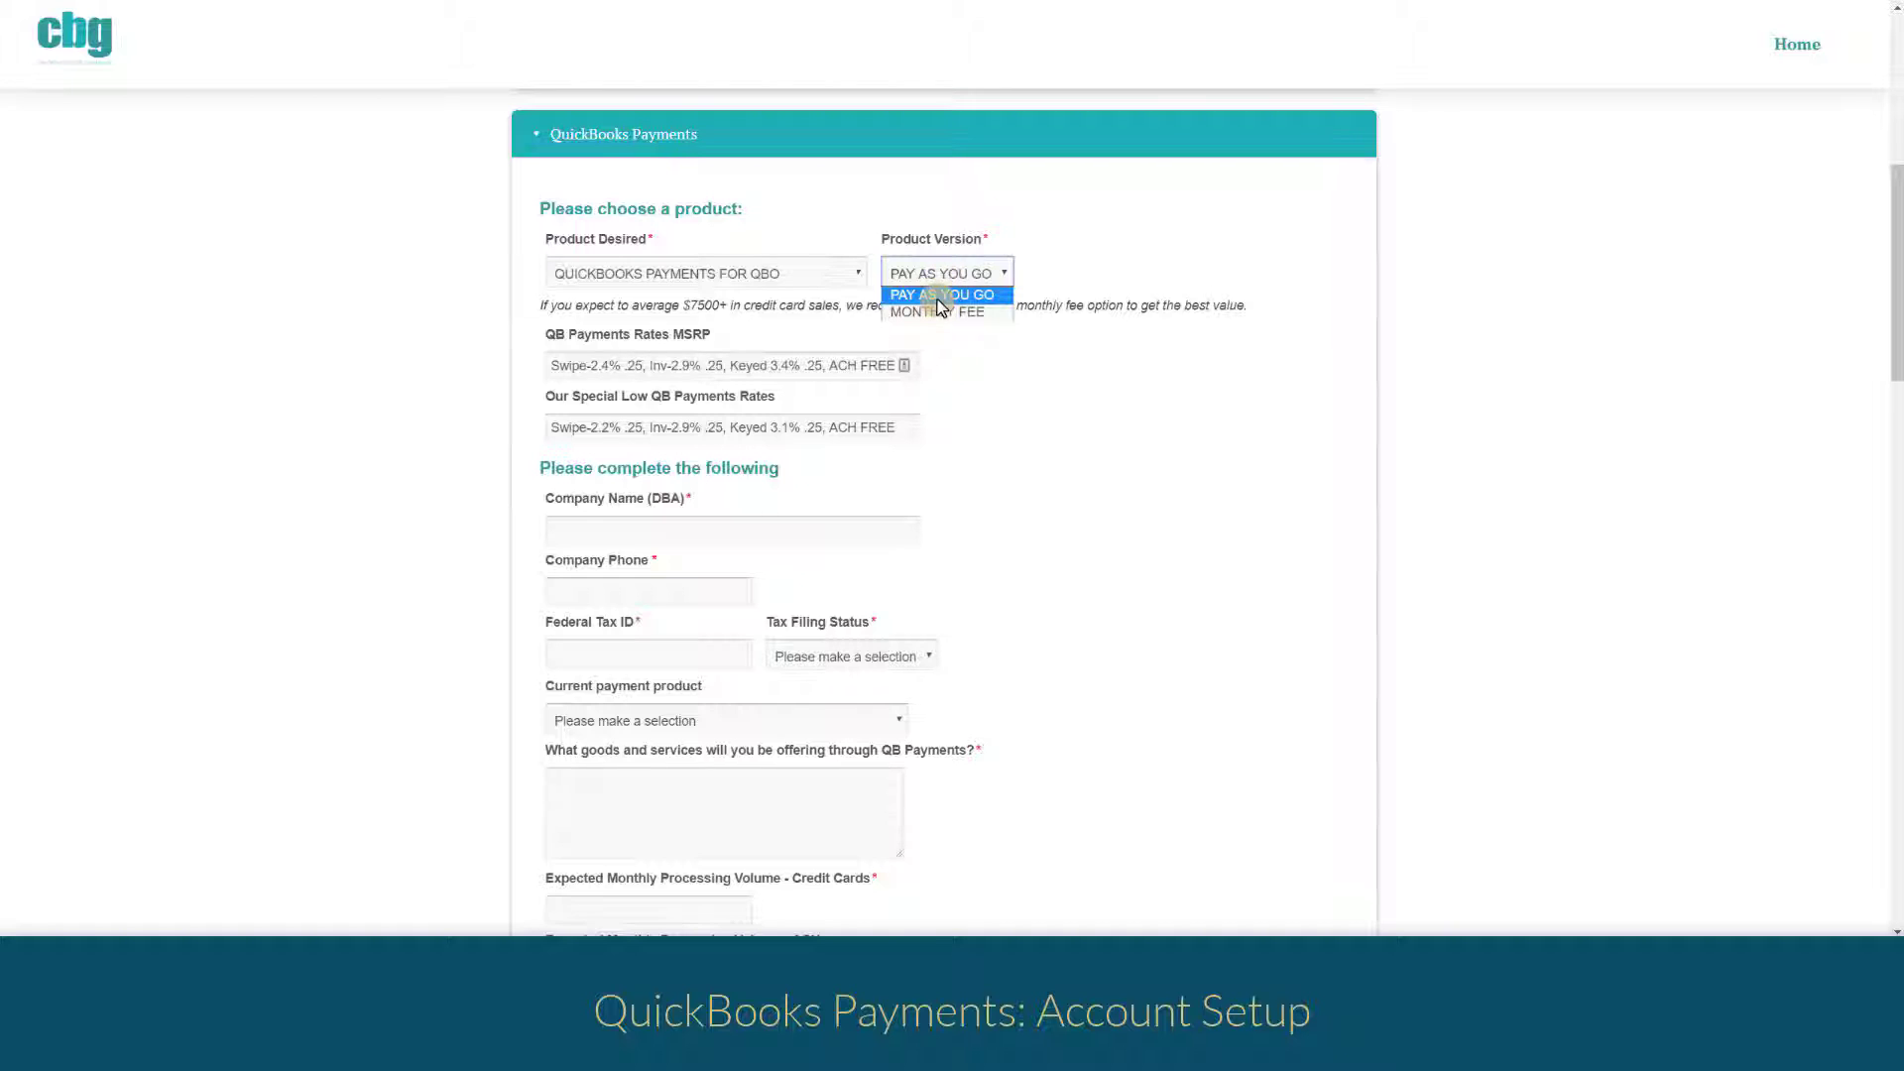
{"action": "left_click", "coordinate": [940, 294]}
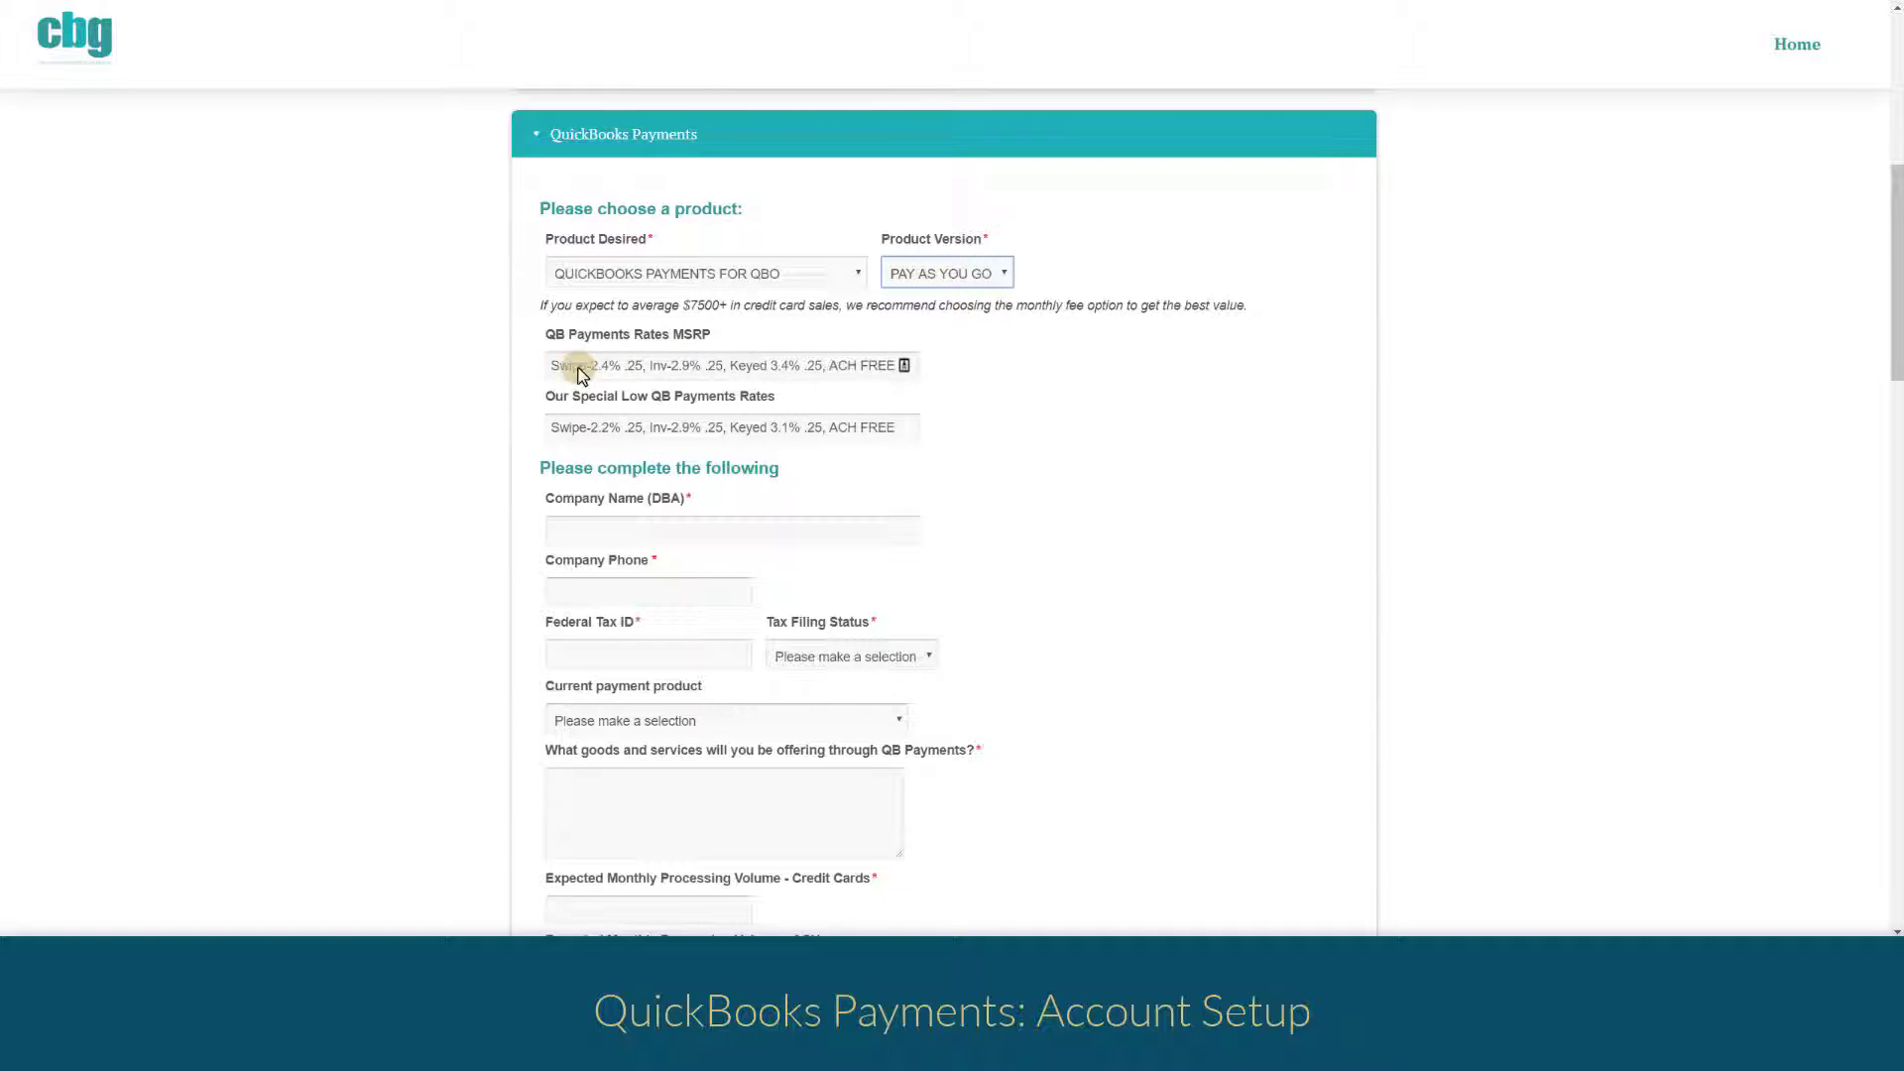
{"action": "mouse_move", "coordinate": [696, 370]}
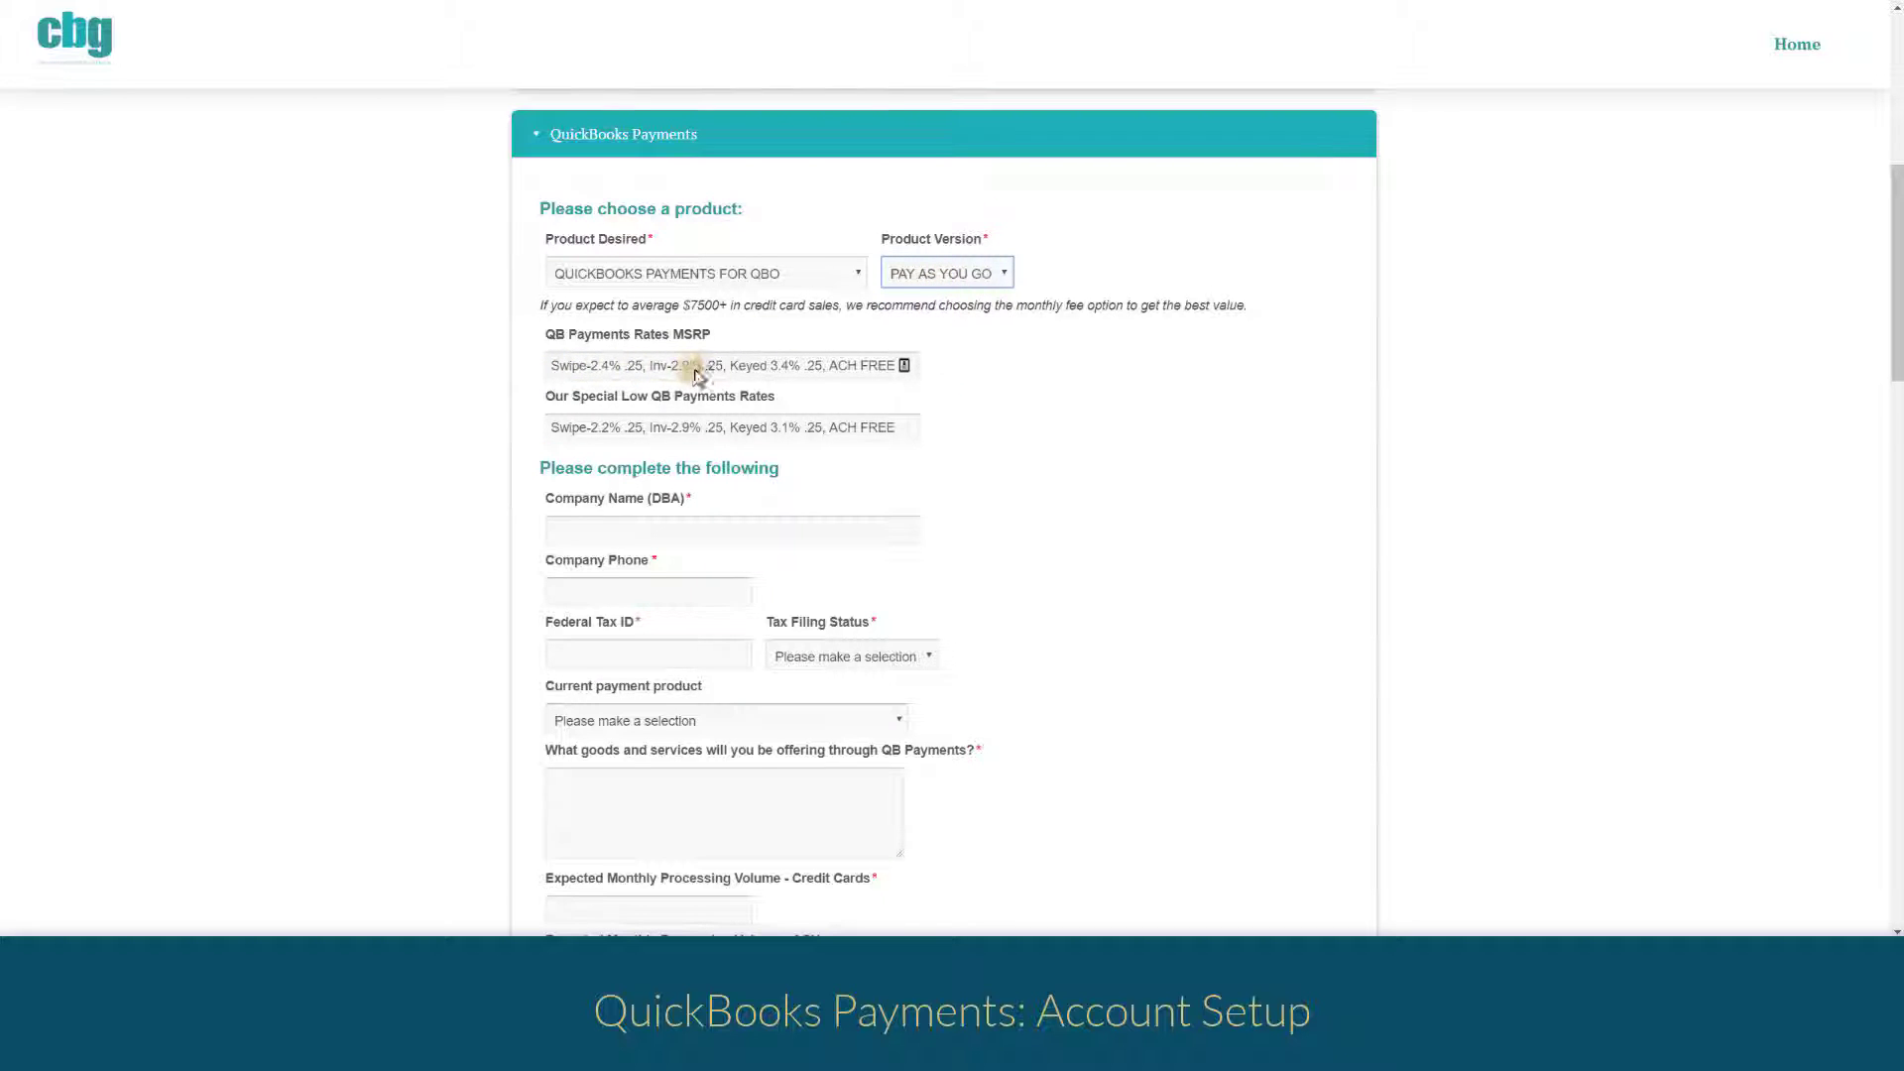
{"action": "mouse_move", "coordinate": [804, 370]}
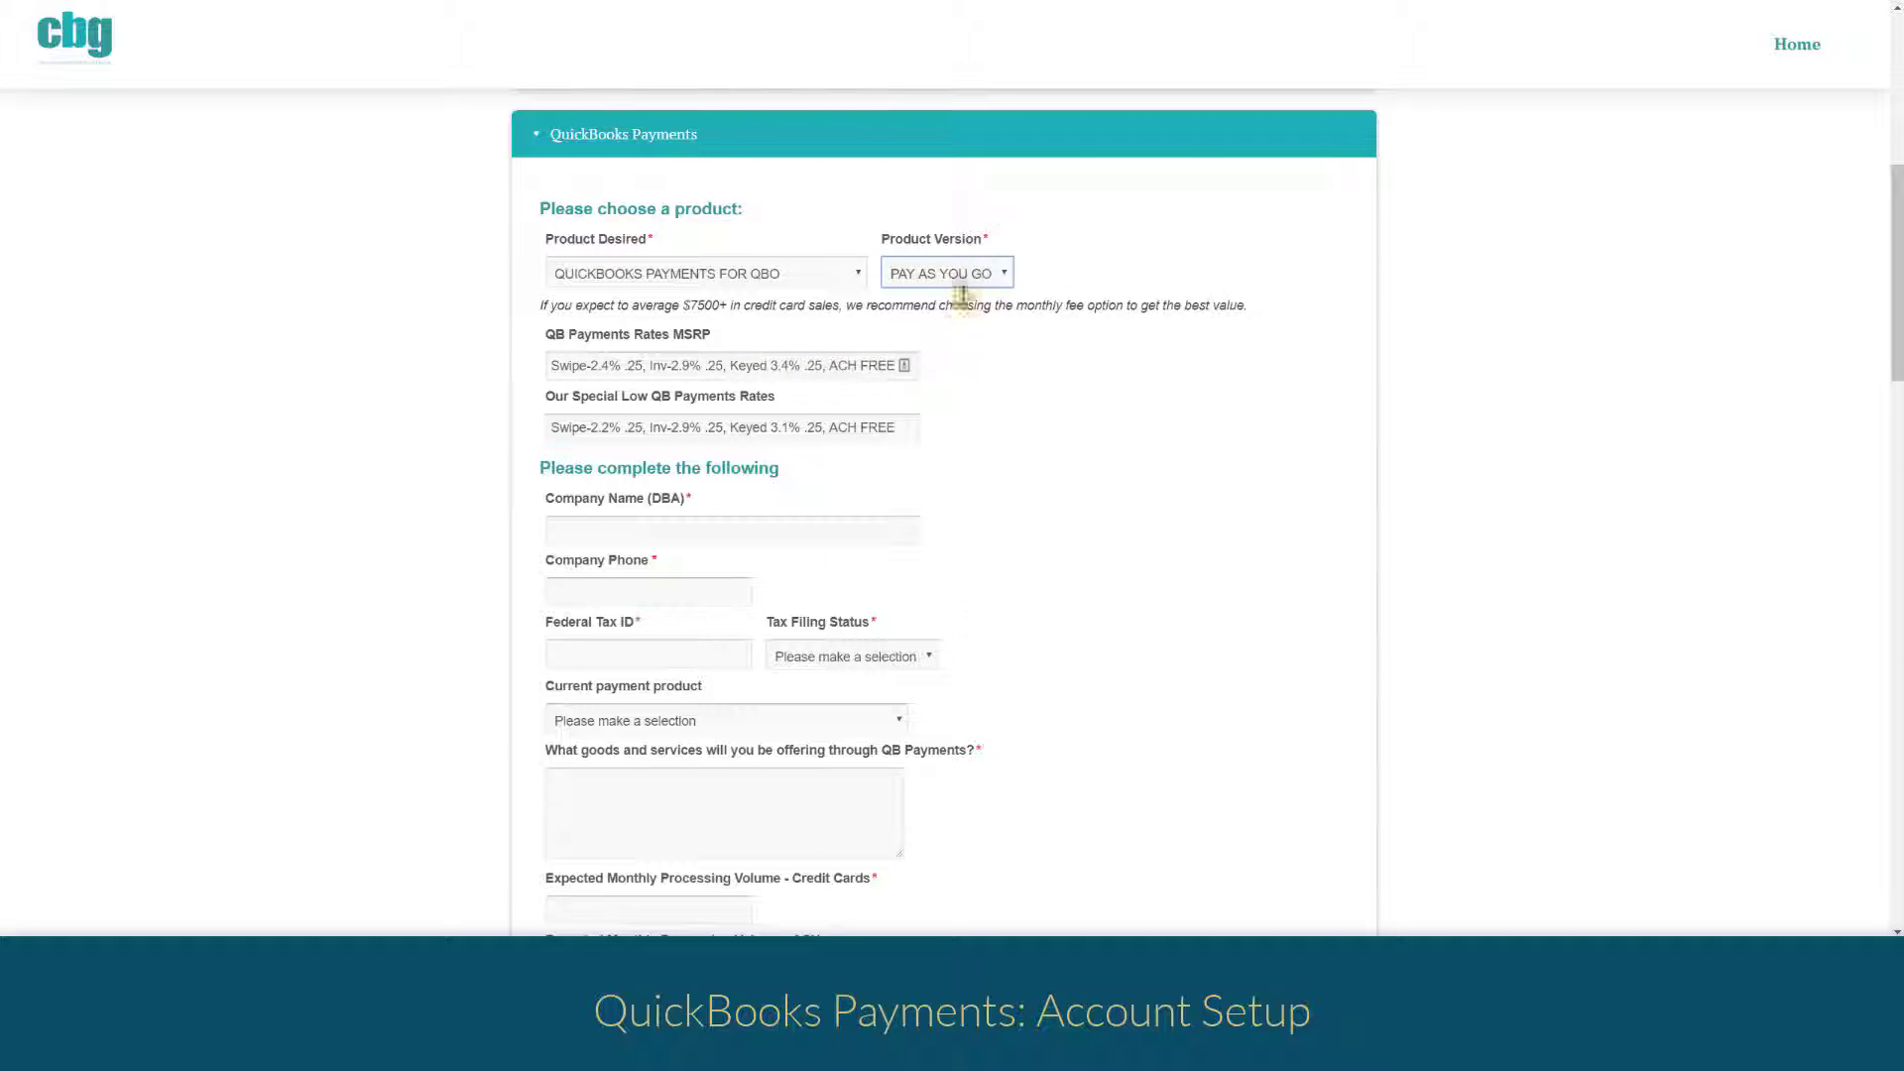
{"action": "left_click", "coordinate": [946, 272]}
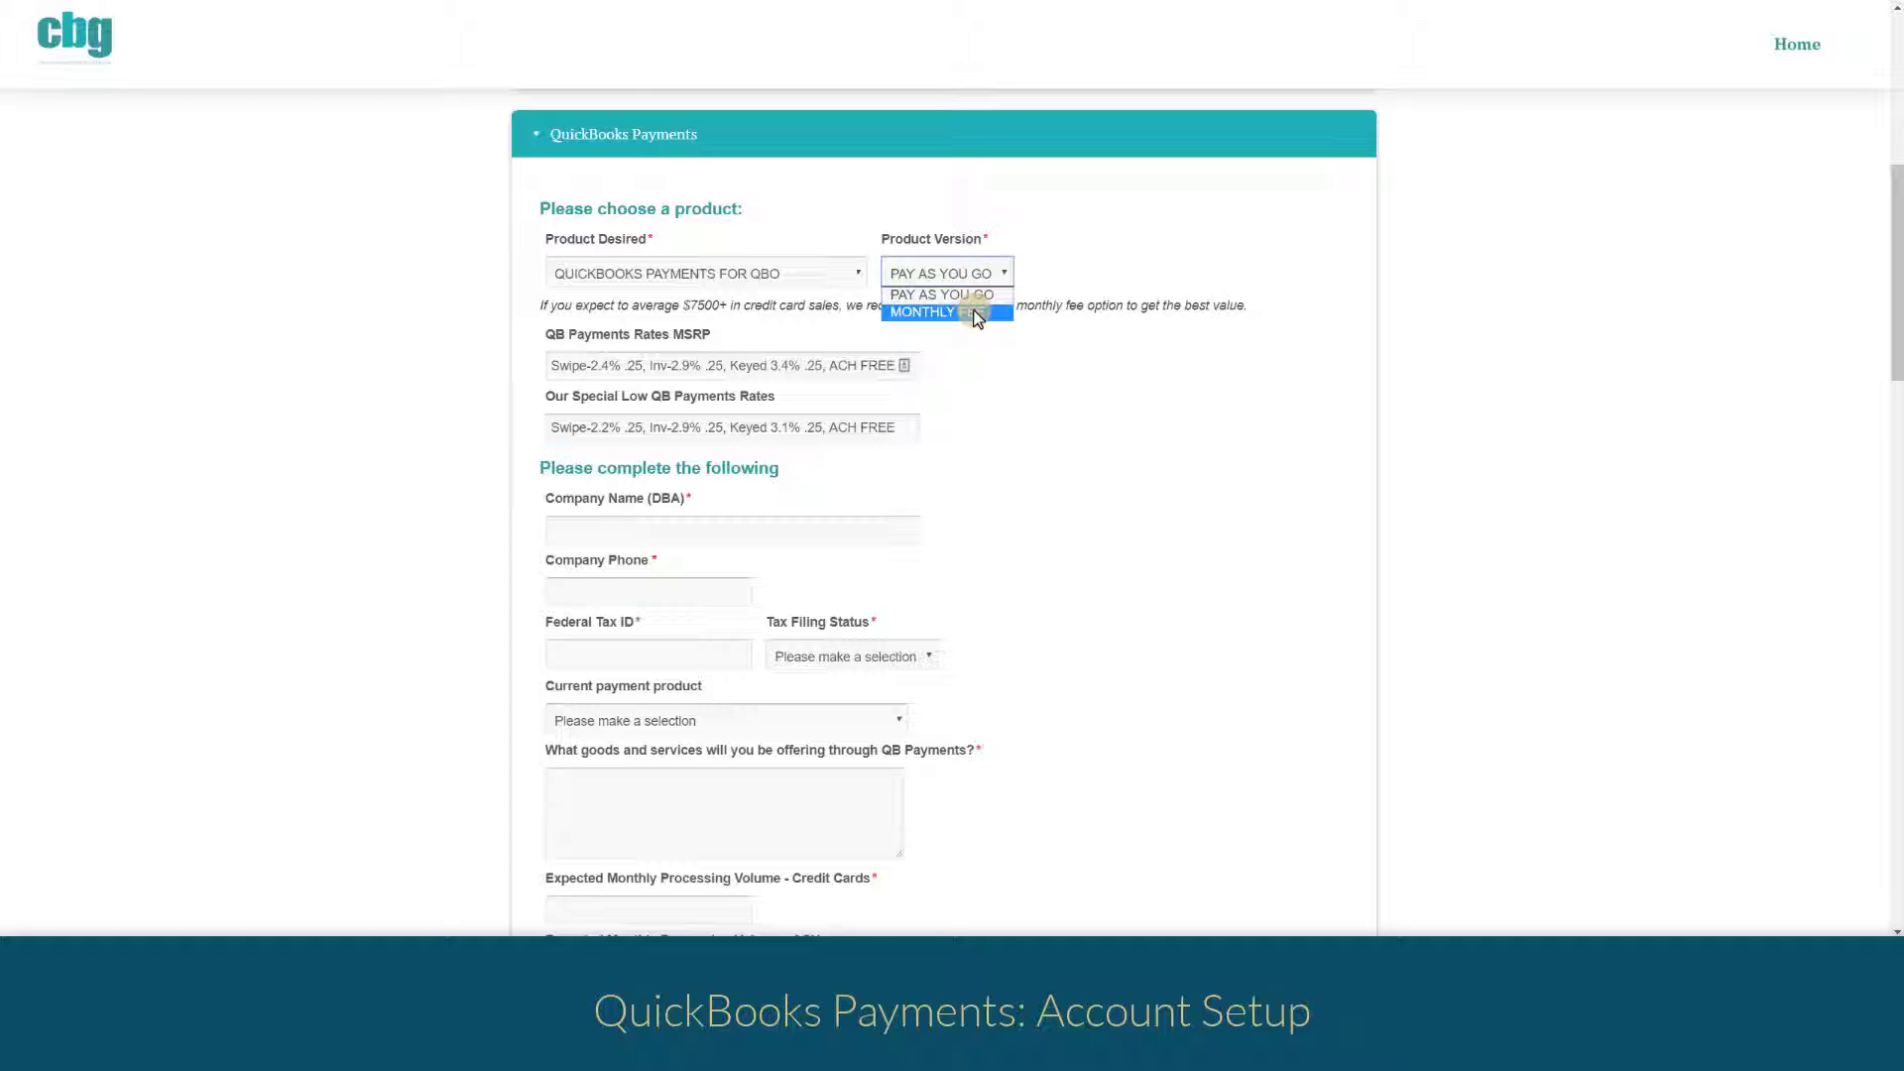
{"action": "left_click", "coordinate": [942, 313]}
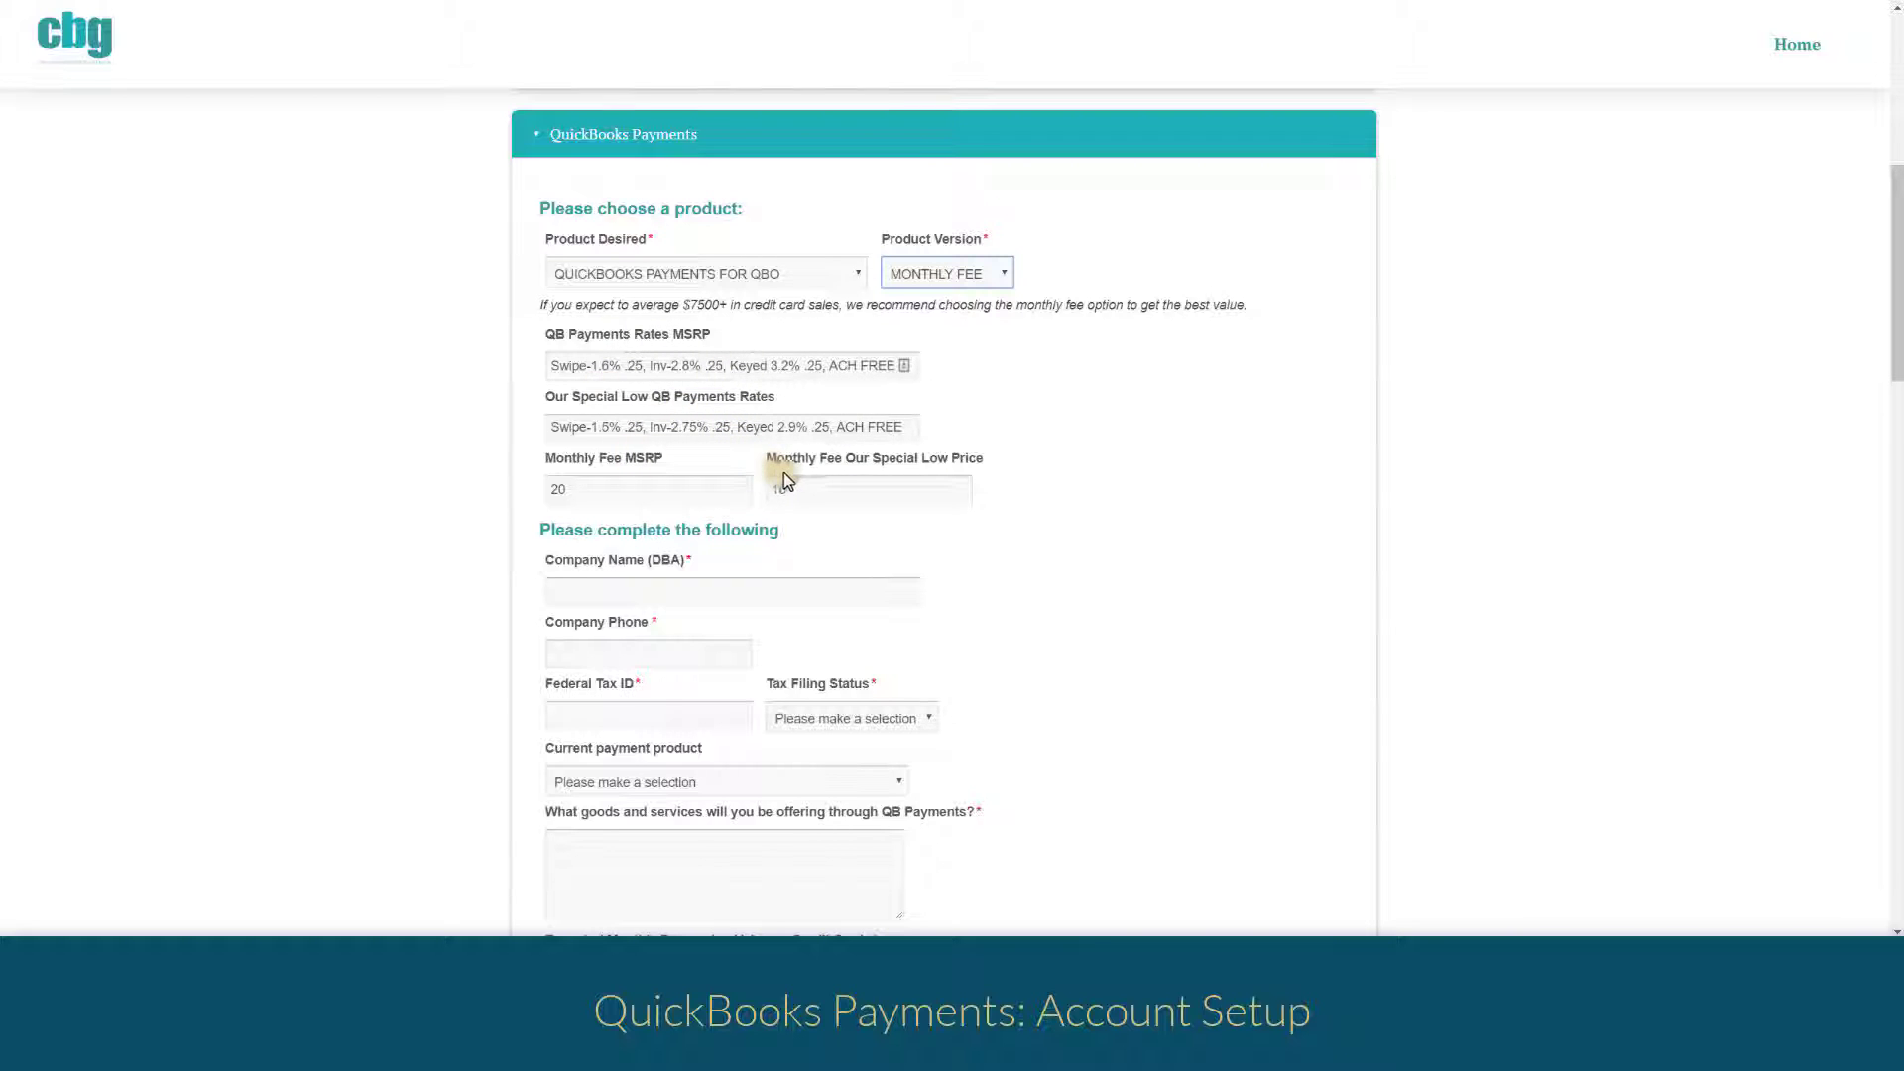
{"action": "left_click", "coordinate": [946, 271]}
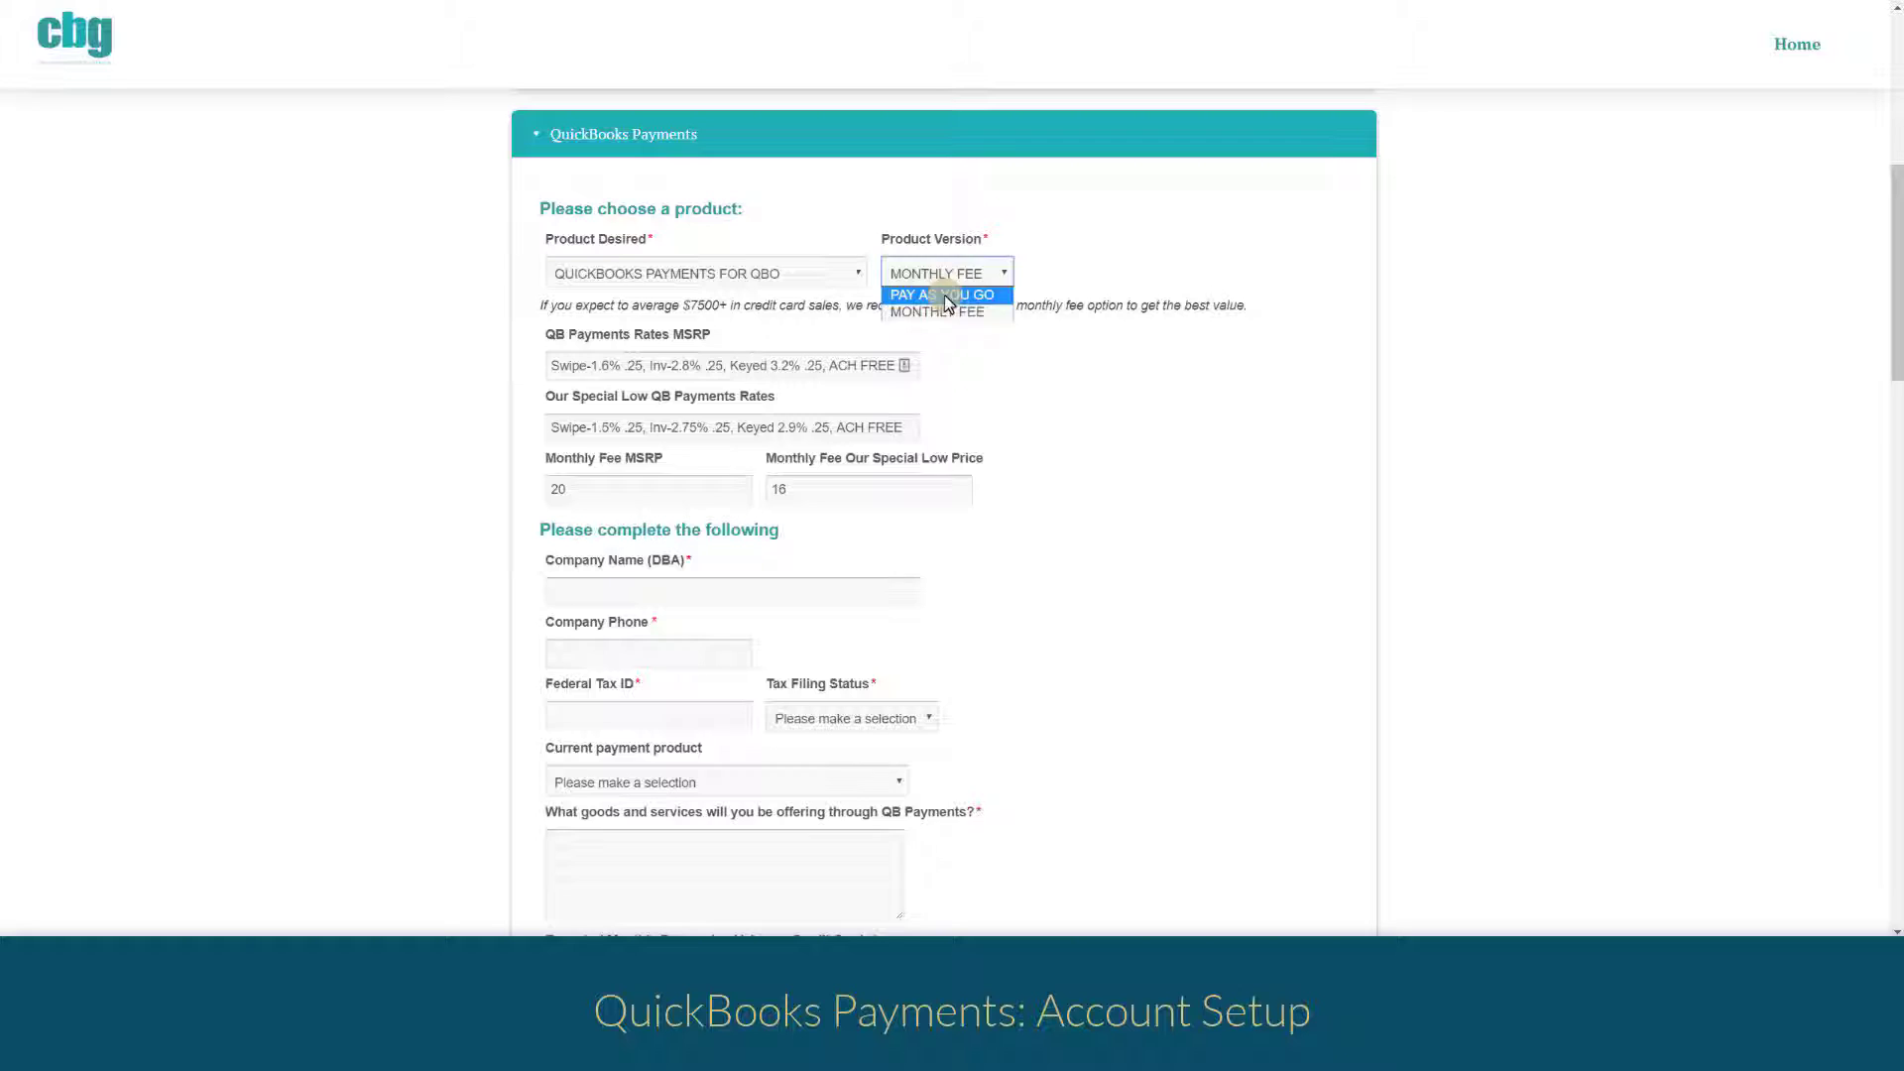
{"action": "left_click", "coordinate": [943, 293]}
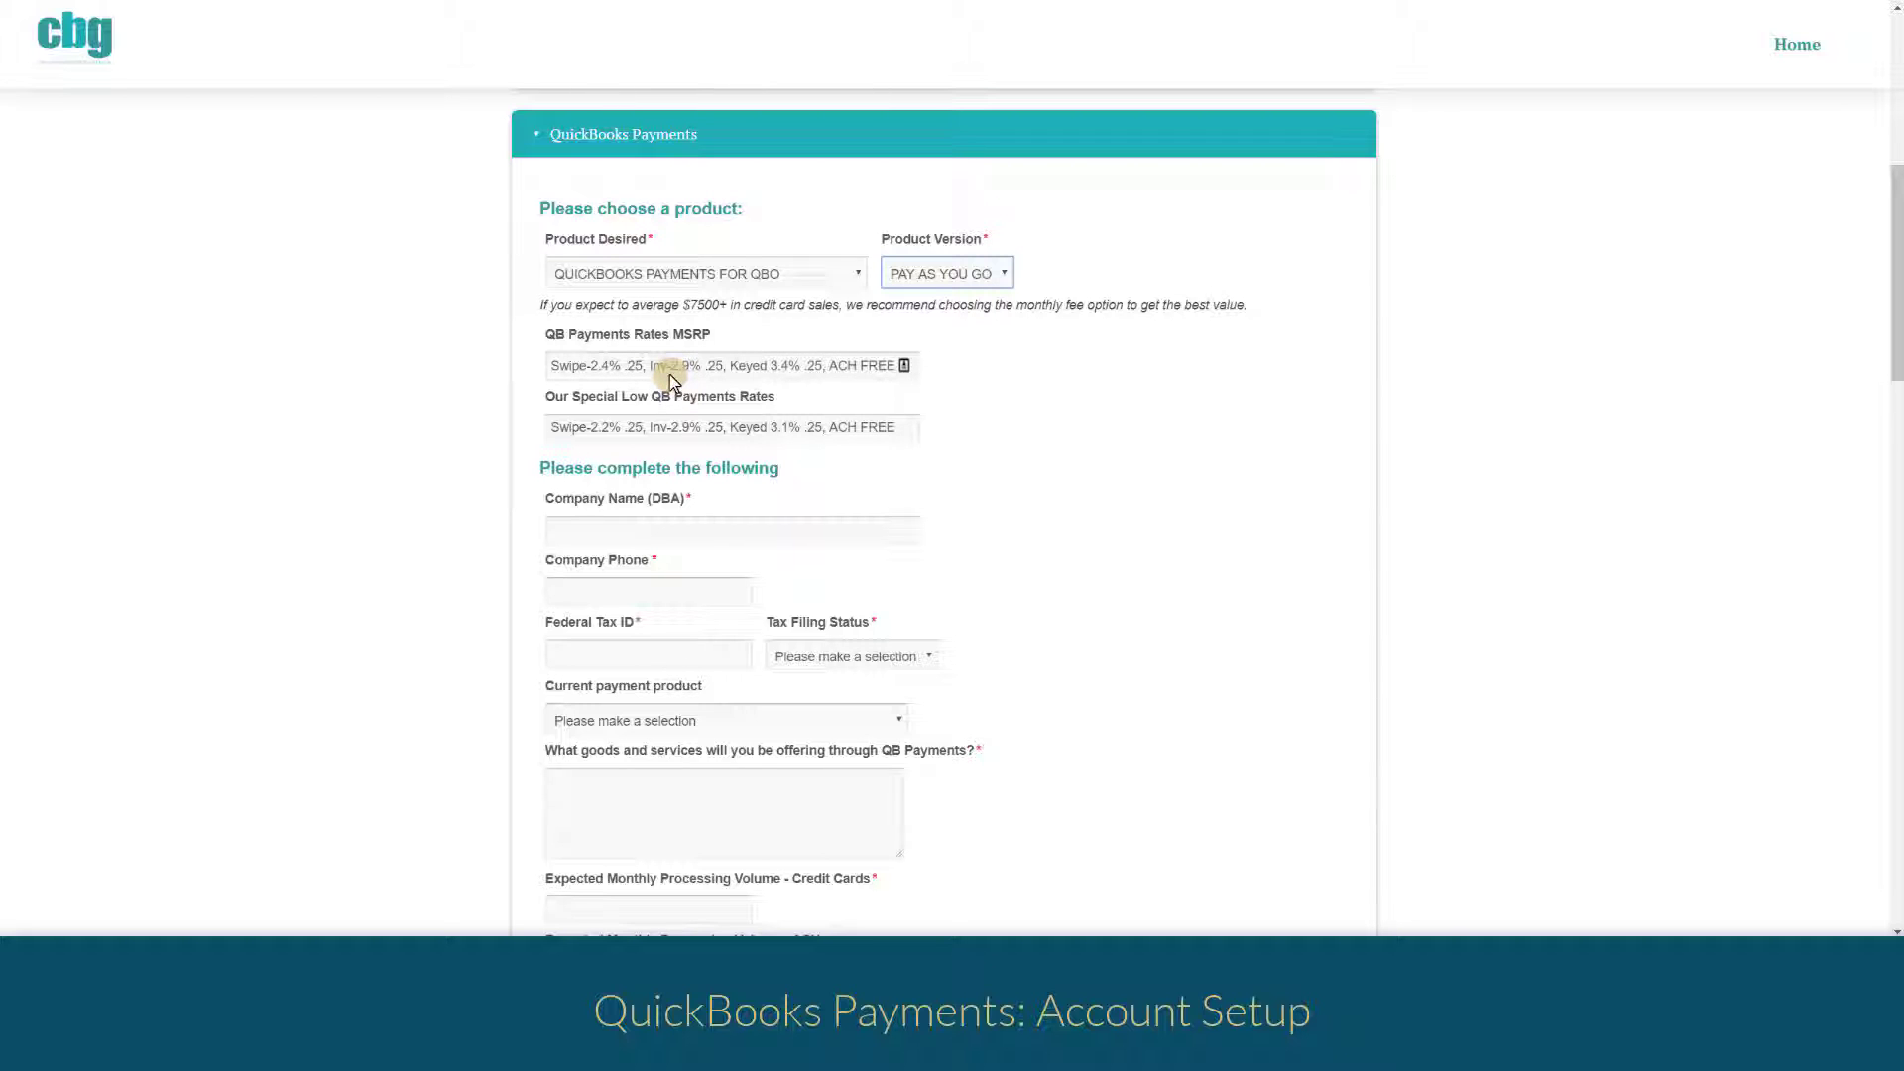
{"action": "mouse_move", "coordinate": [704, 417]}
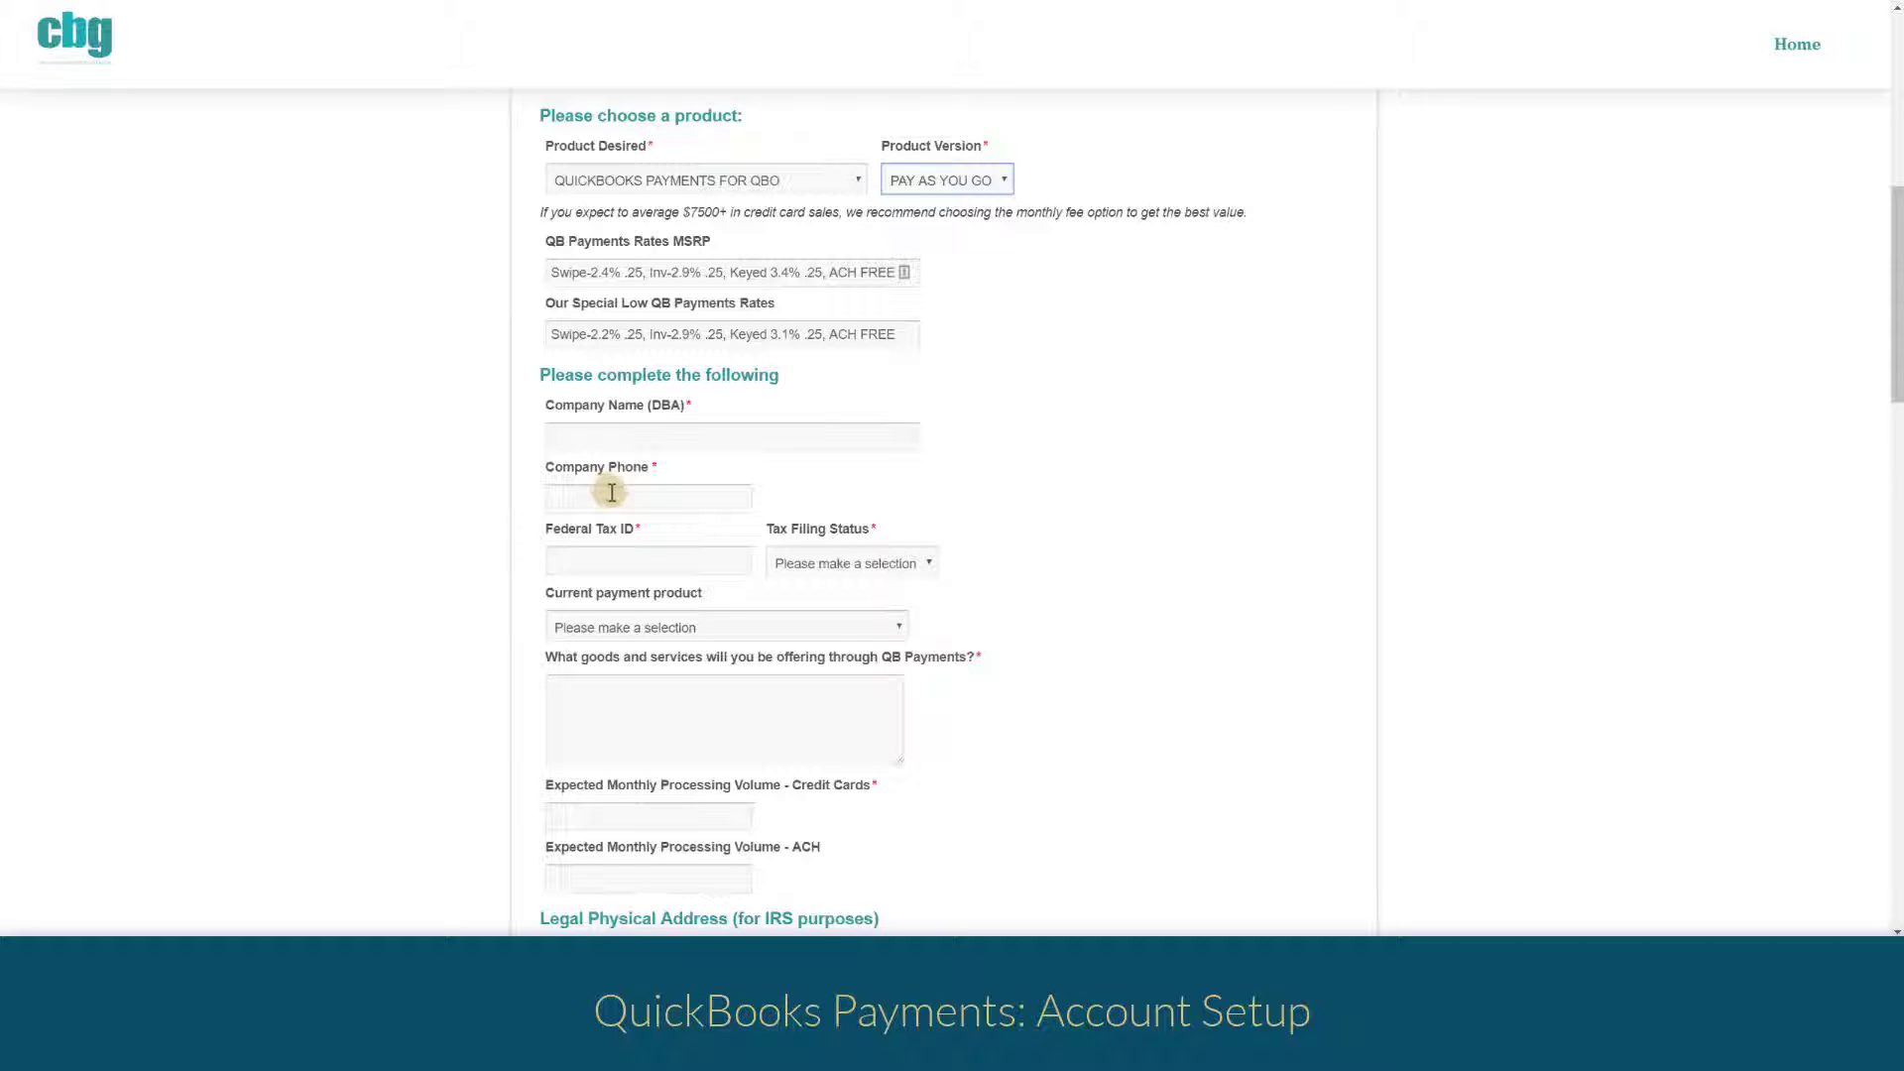
{"action": "mouse_move", "coordinate": [796, 556]}
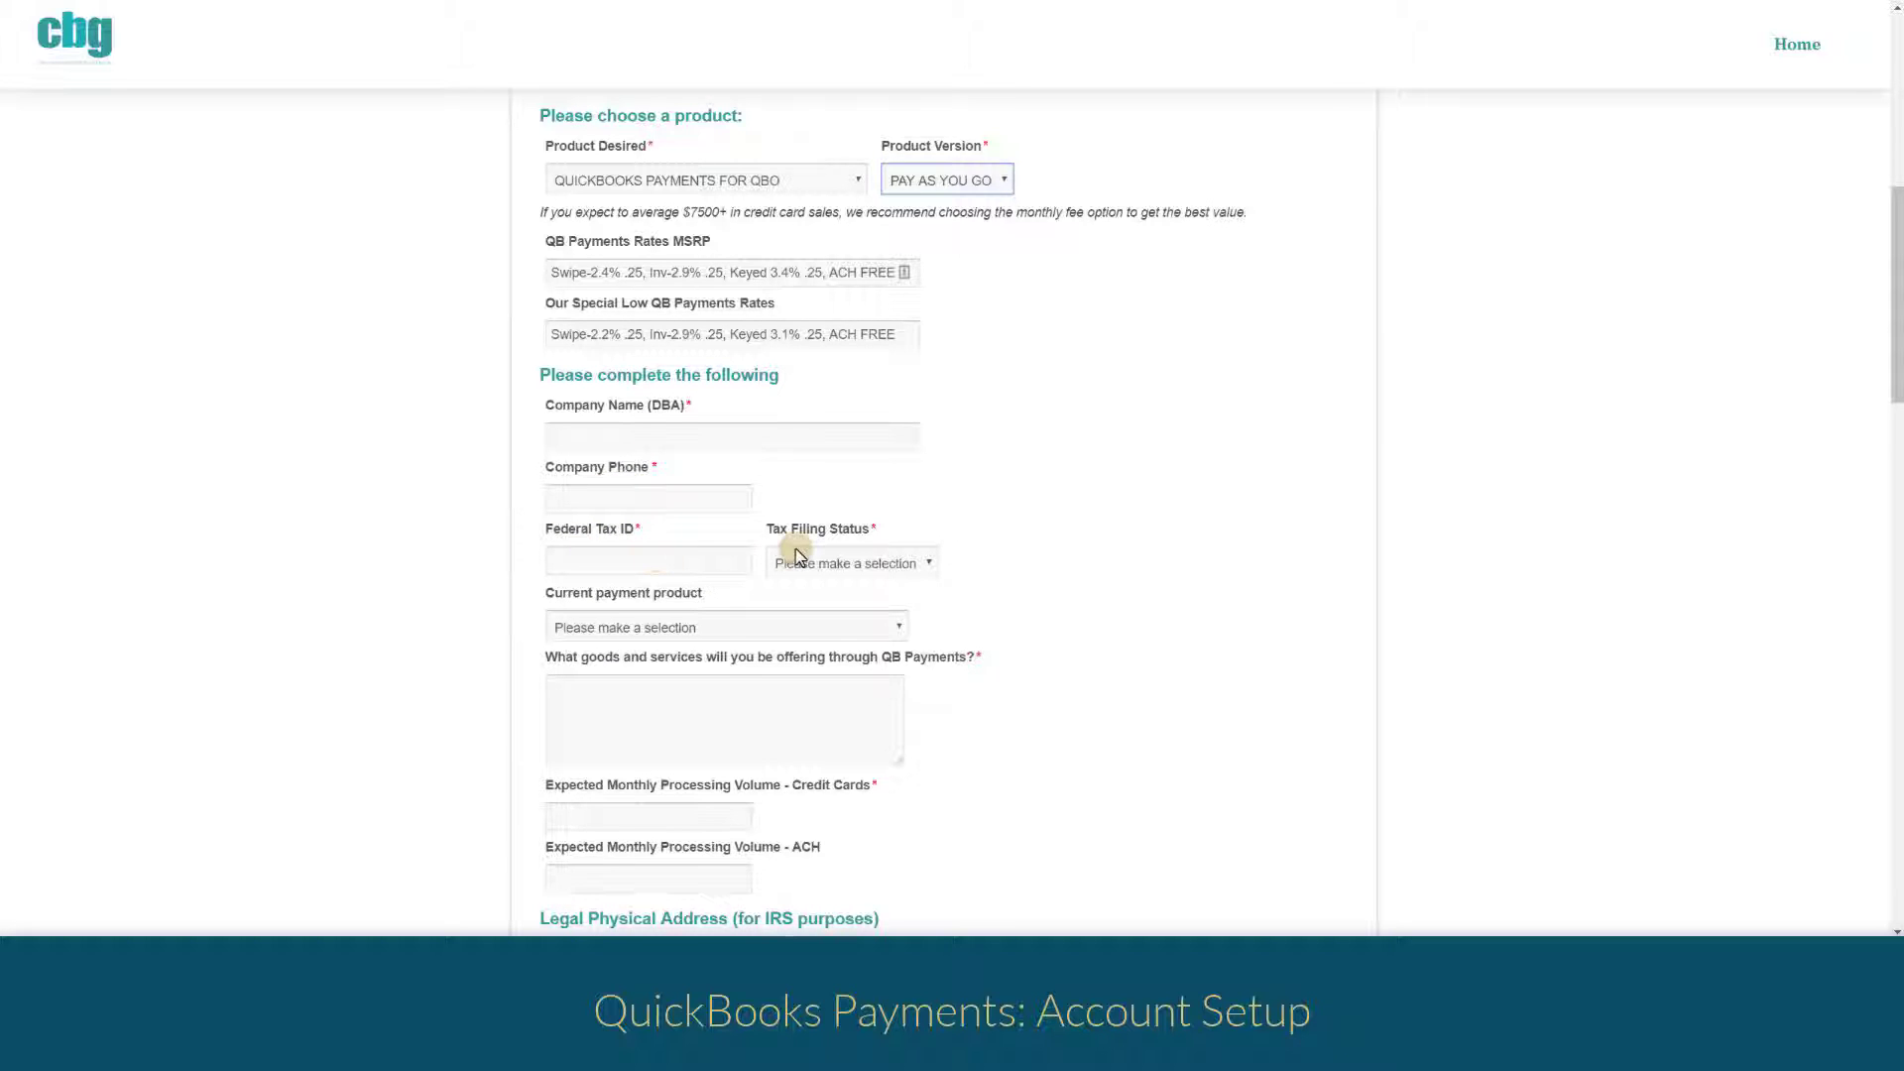
Scroll down to the 'Did someone refer you?' section above the Submit button.
{"action": "scroll", "scroll_direction": "down", "scroll_amount": 3}
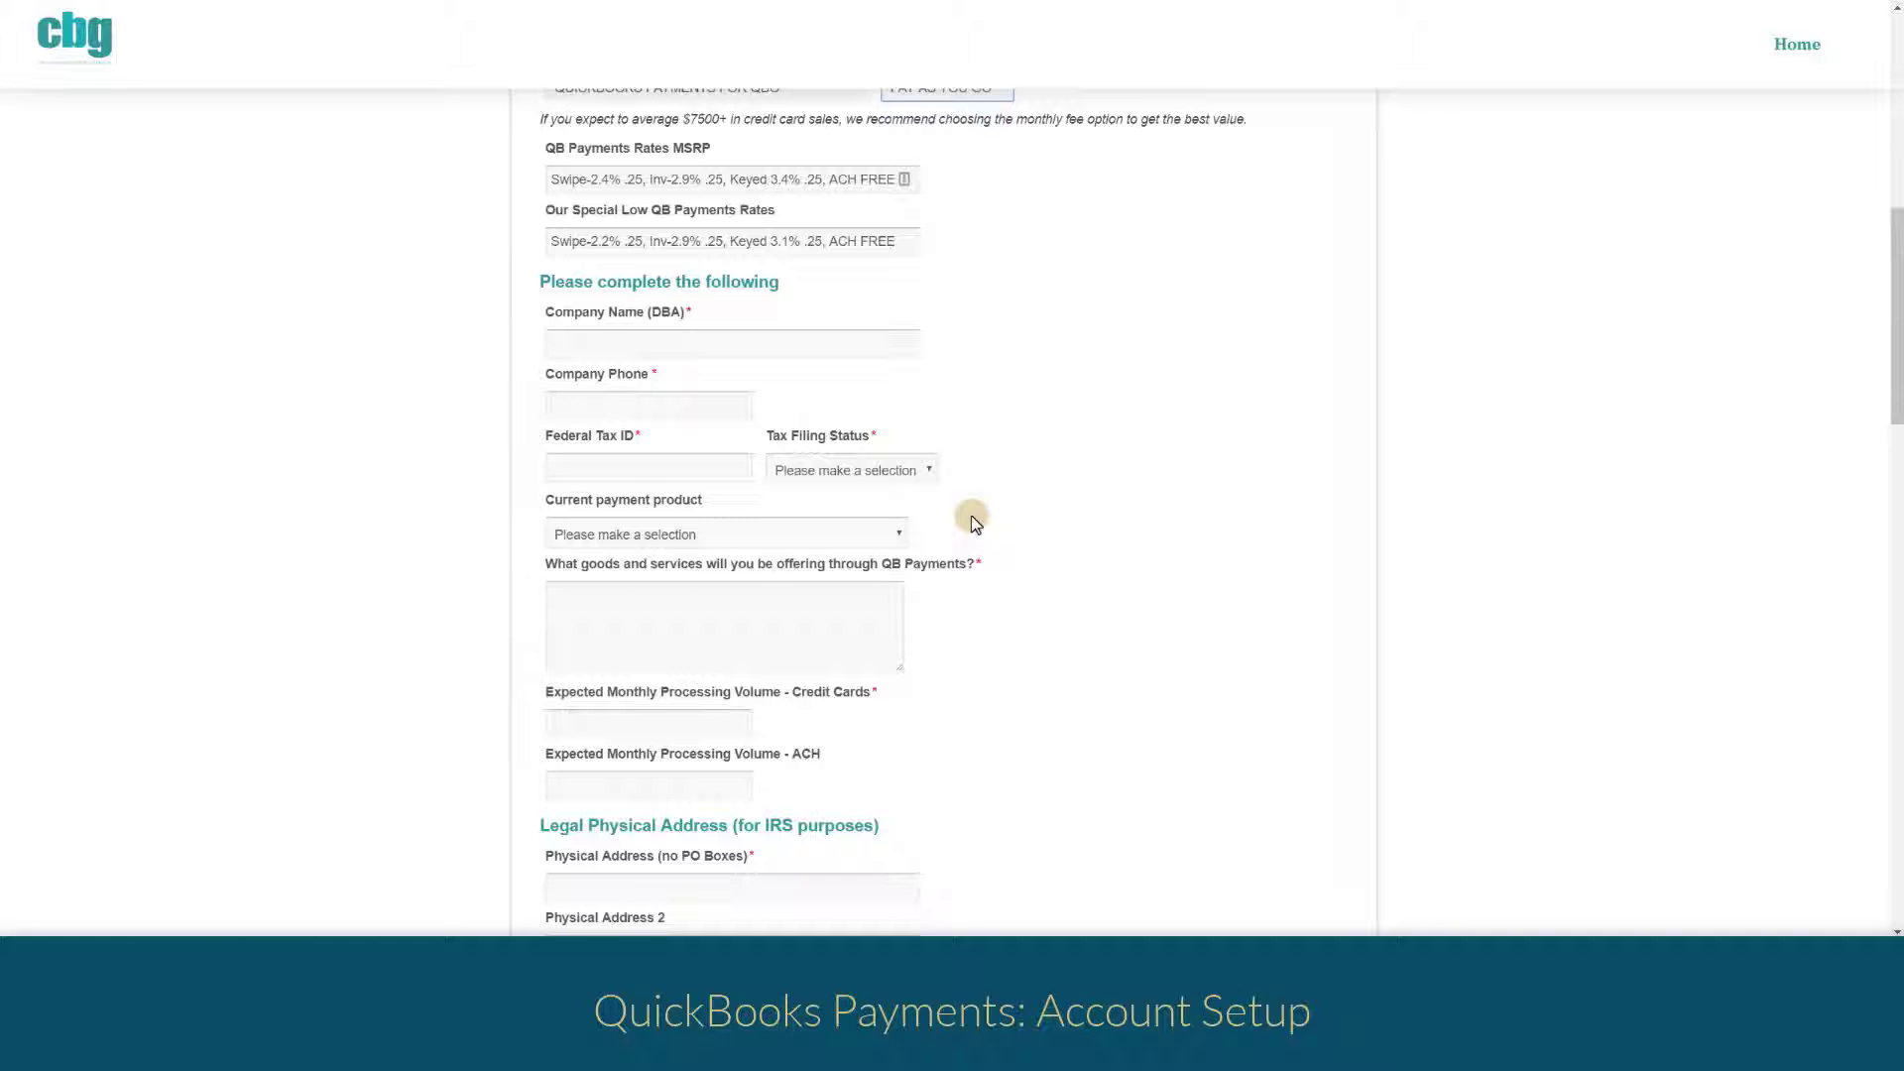
{"action": "scroll", "scroll_direction": "down", "scroll_amount": 3}
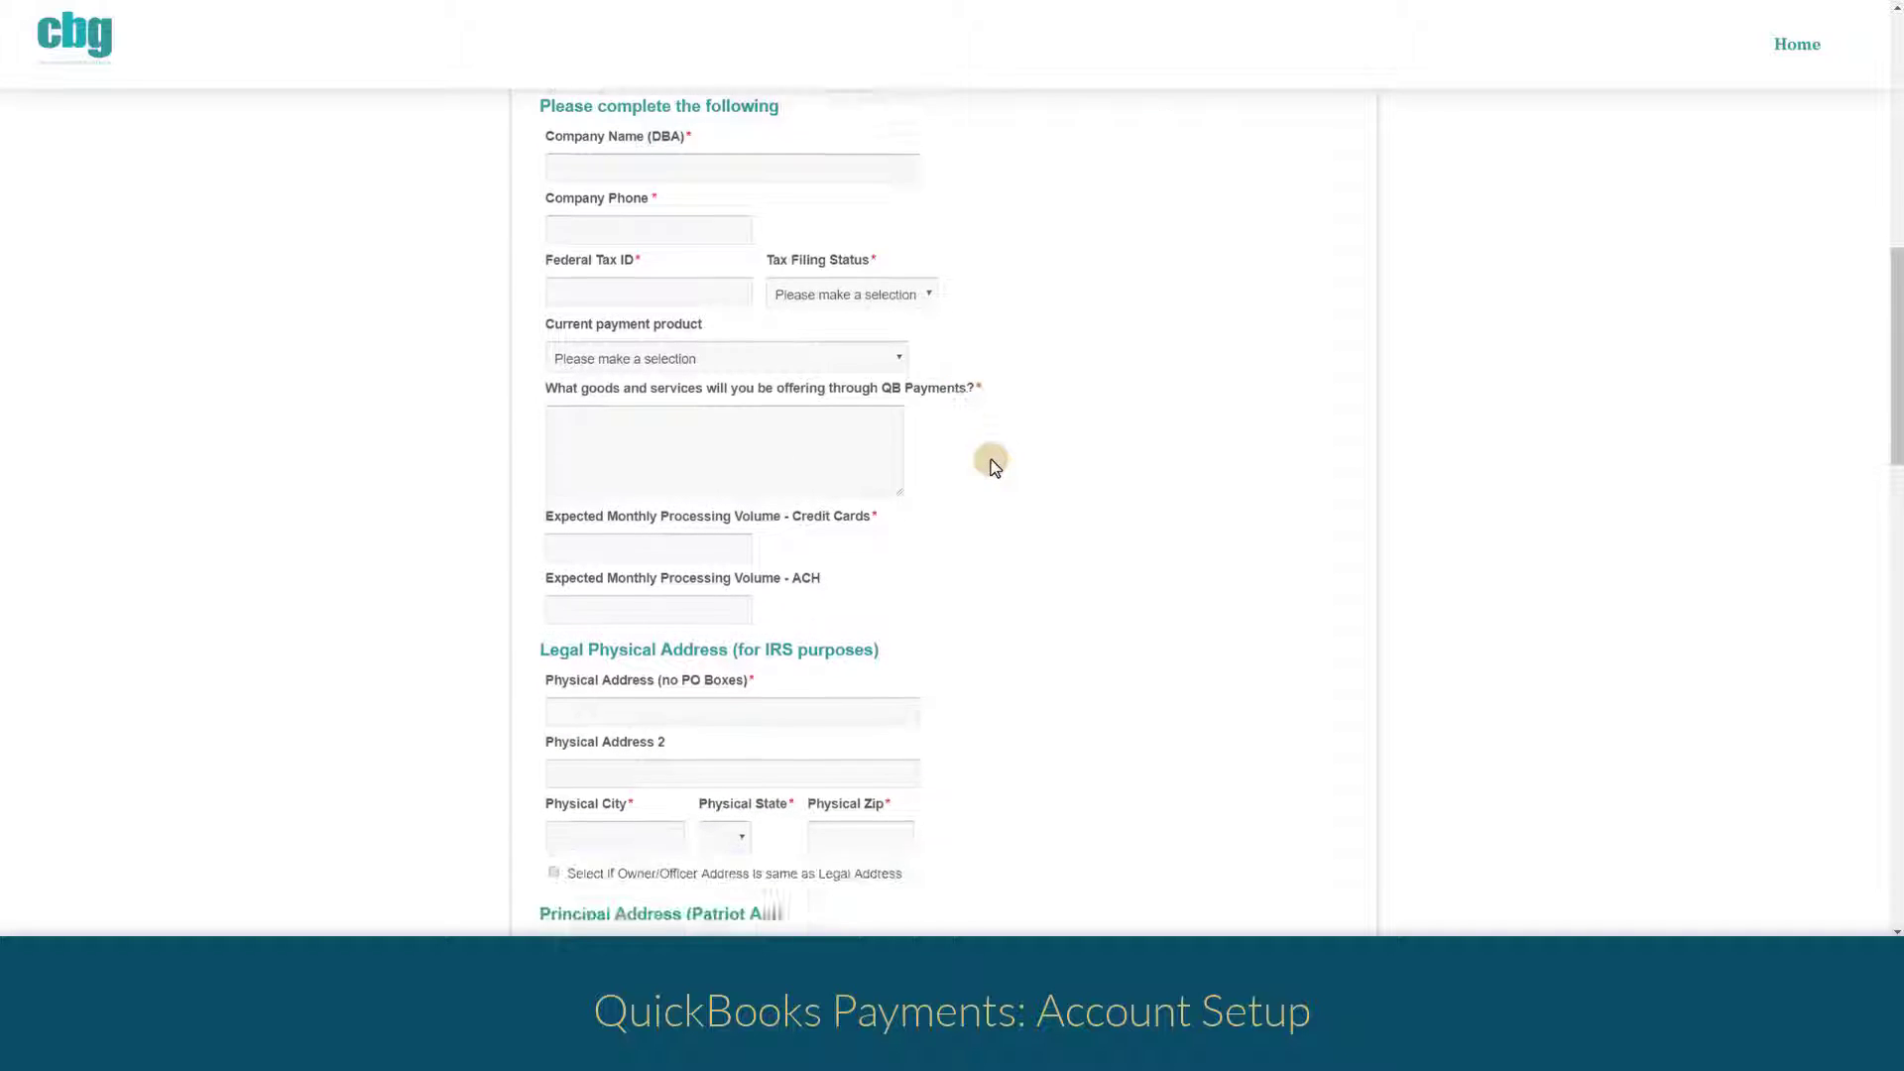
{"action": "scroll", "scroll_direction": "down", "scroll_amount": 3}
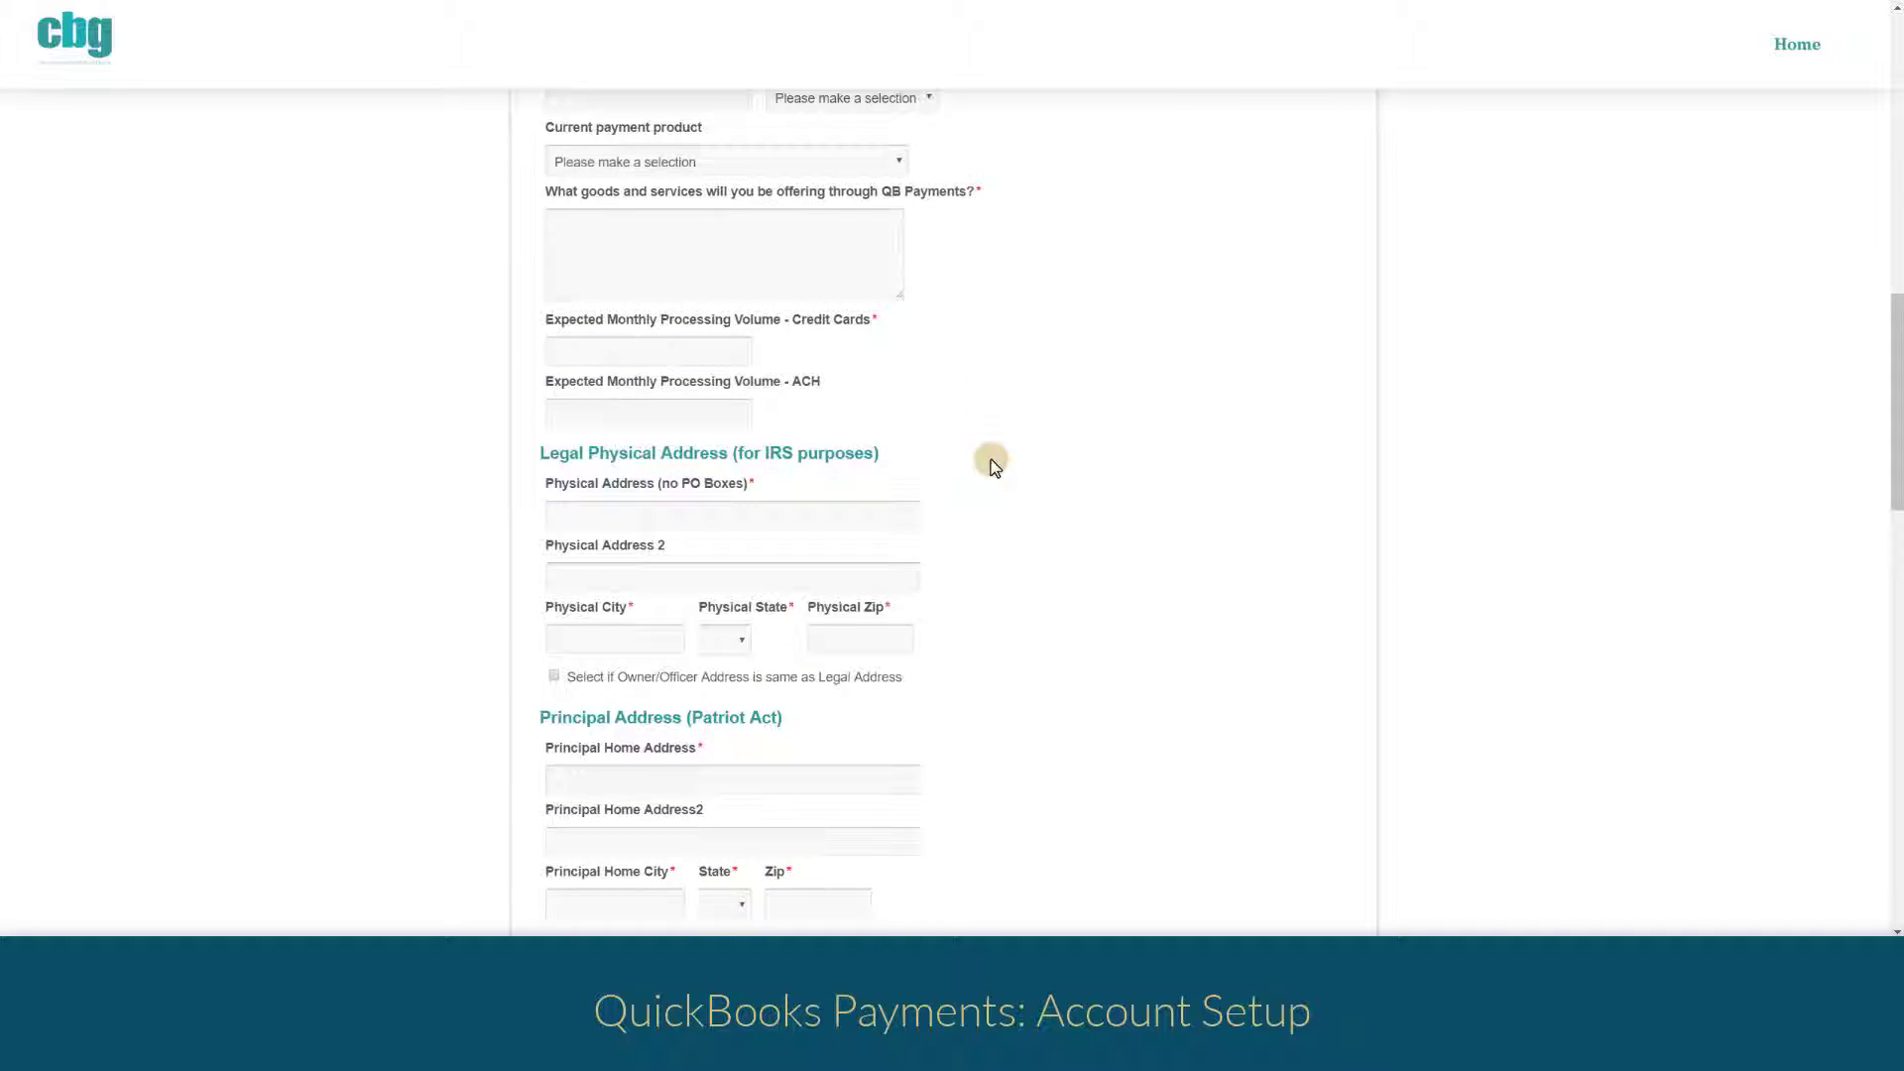
{"action": "scroll", "scroll_direction": "down", "scroll_amount": 3}
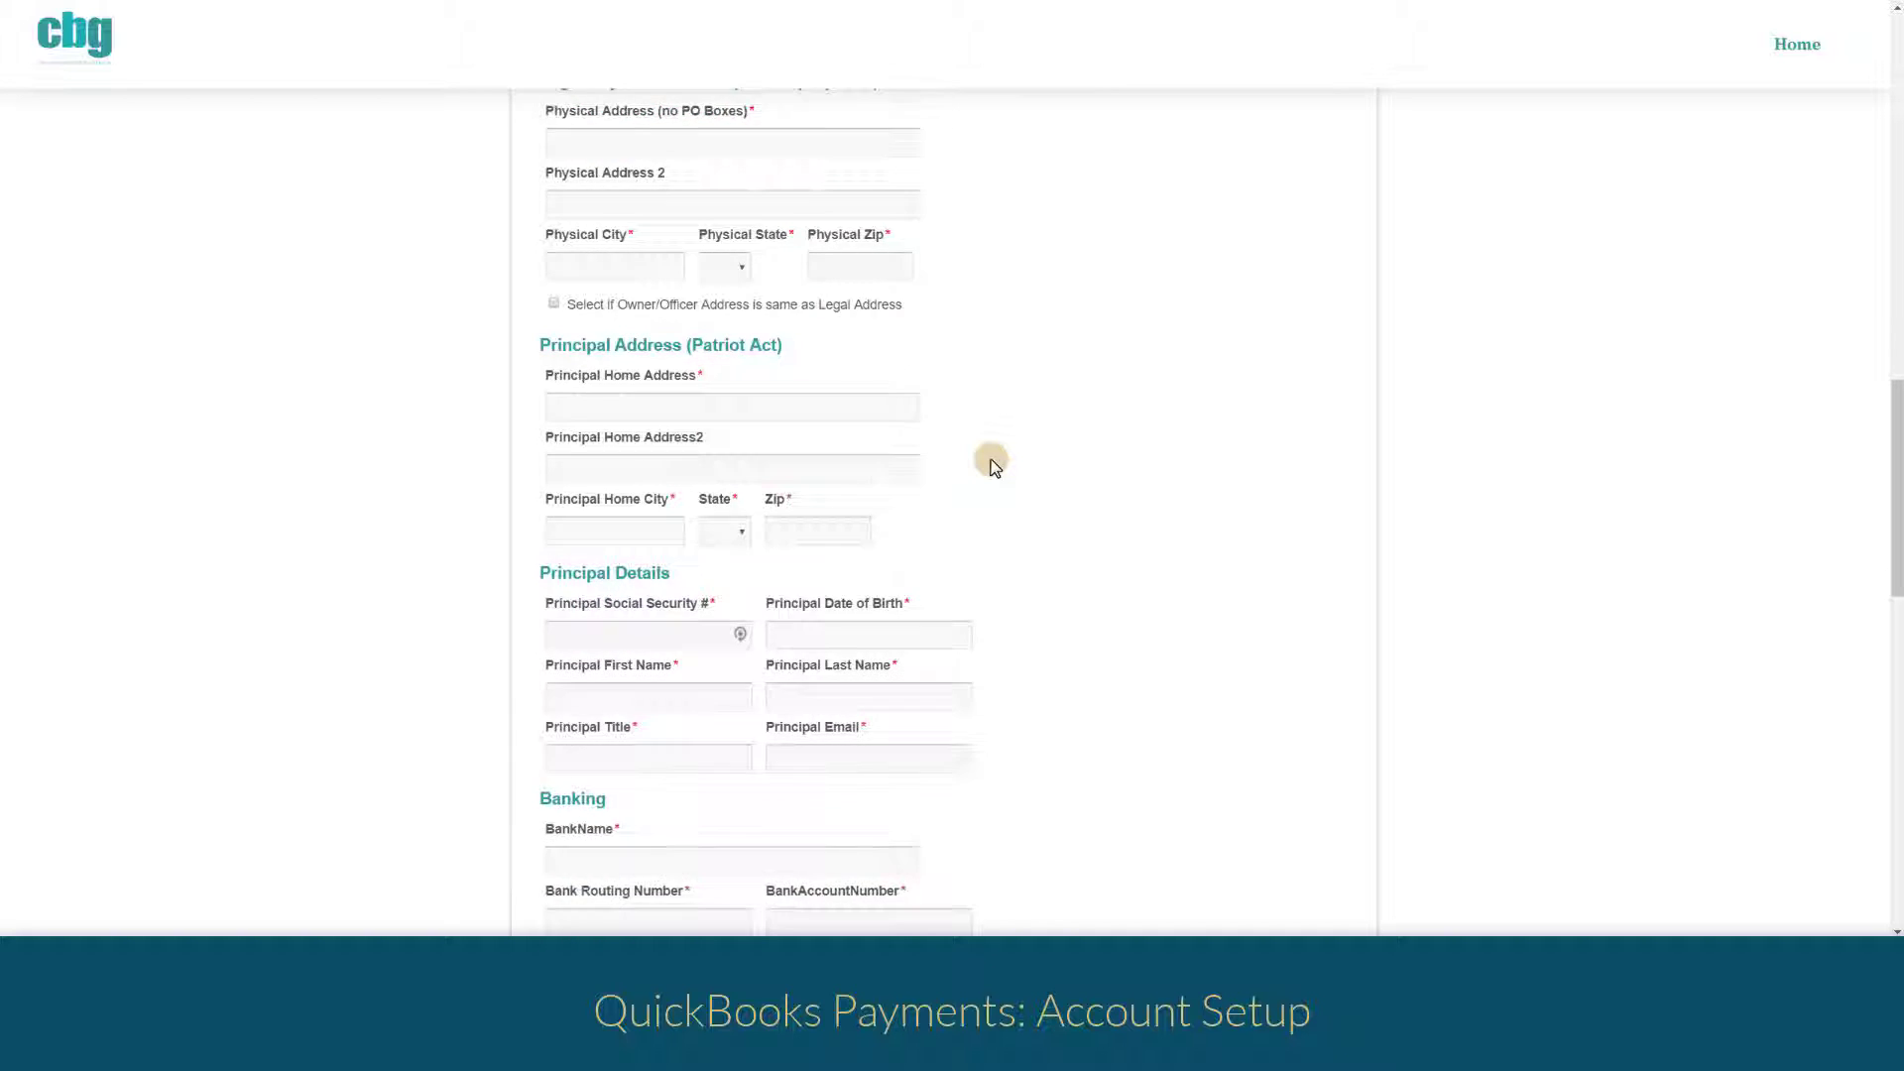
{"action": "scroll", "scroll_direction": "down", "scroll_amount": 3}
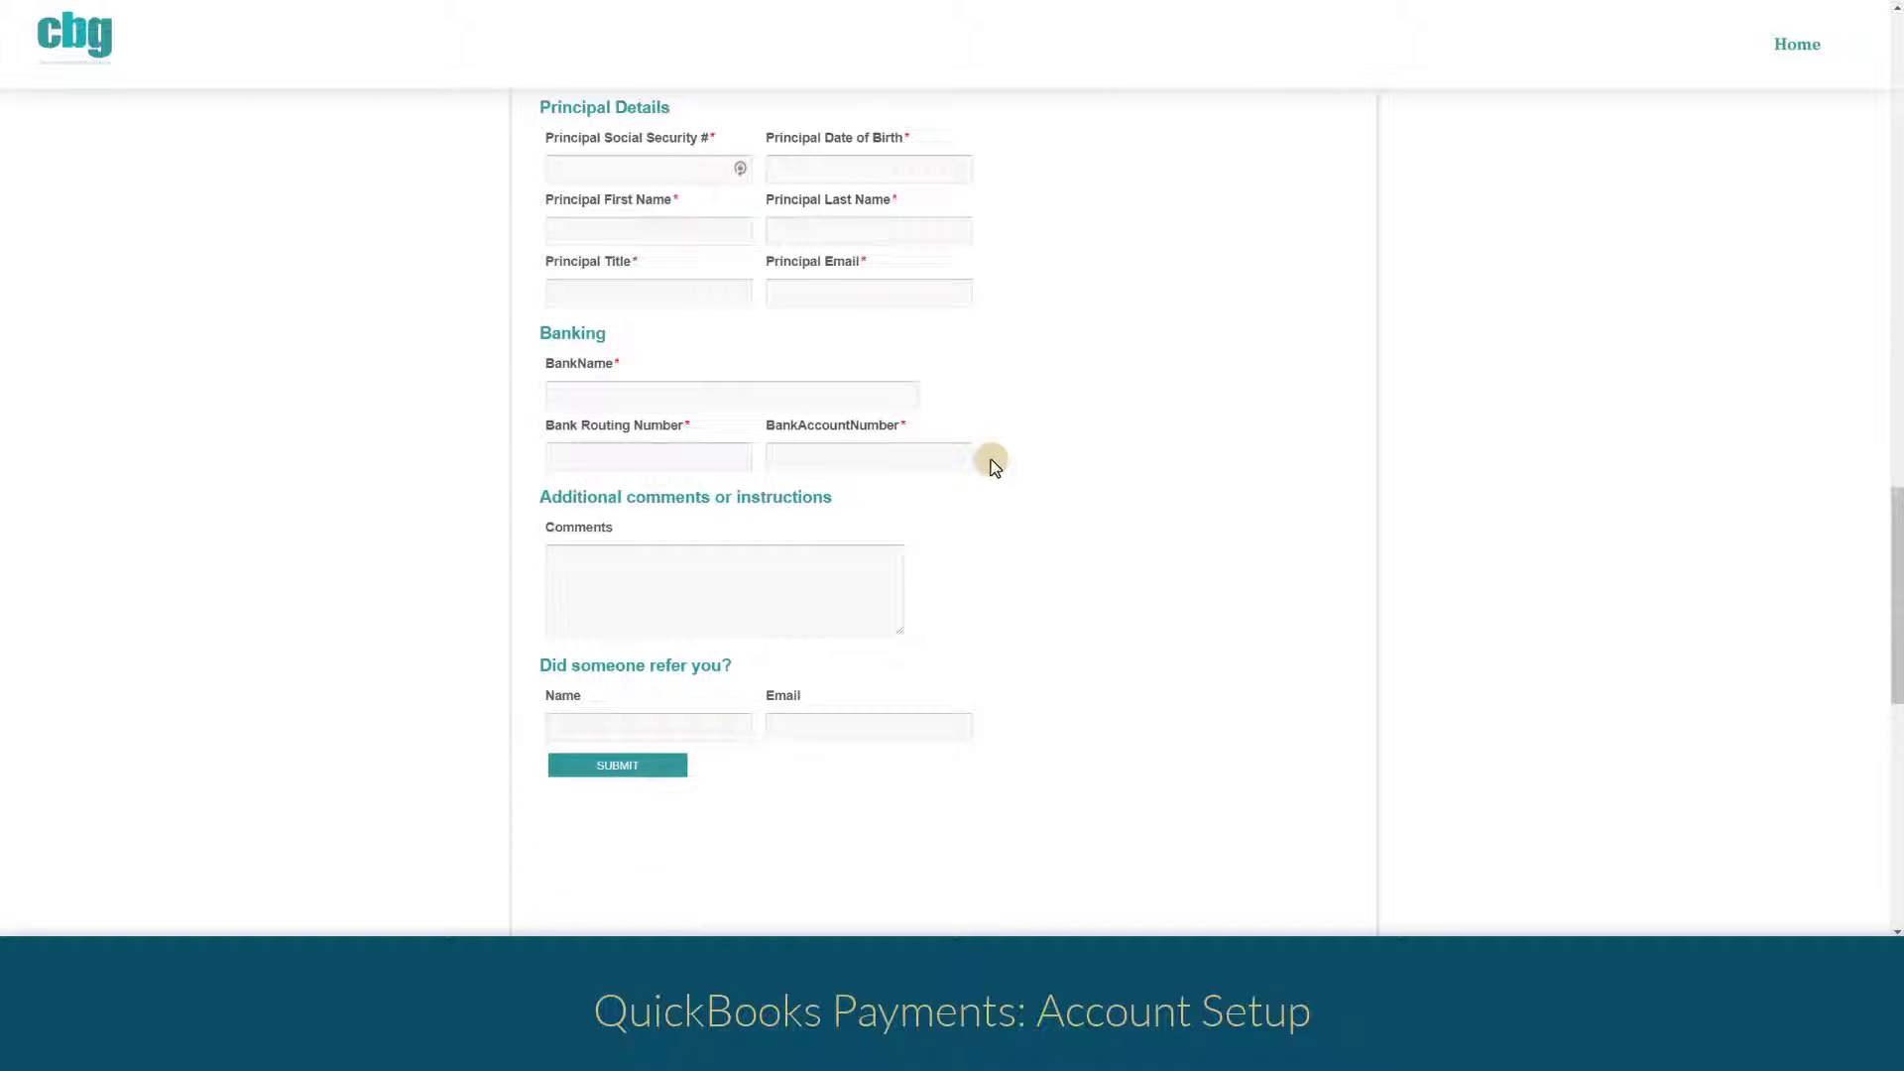
{"action": "scroll", "scroll_direction": "down", "scroll_amount": 3}
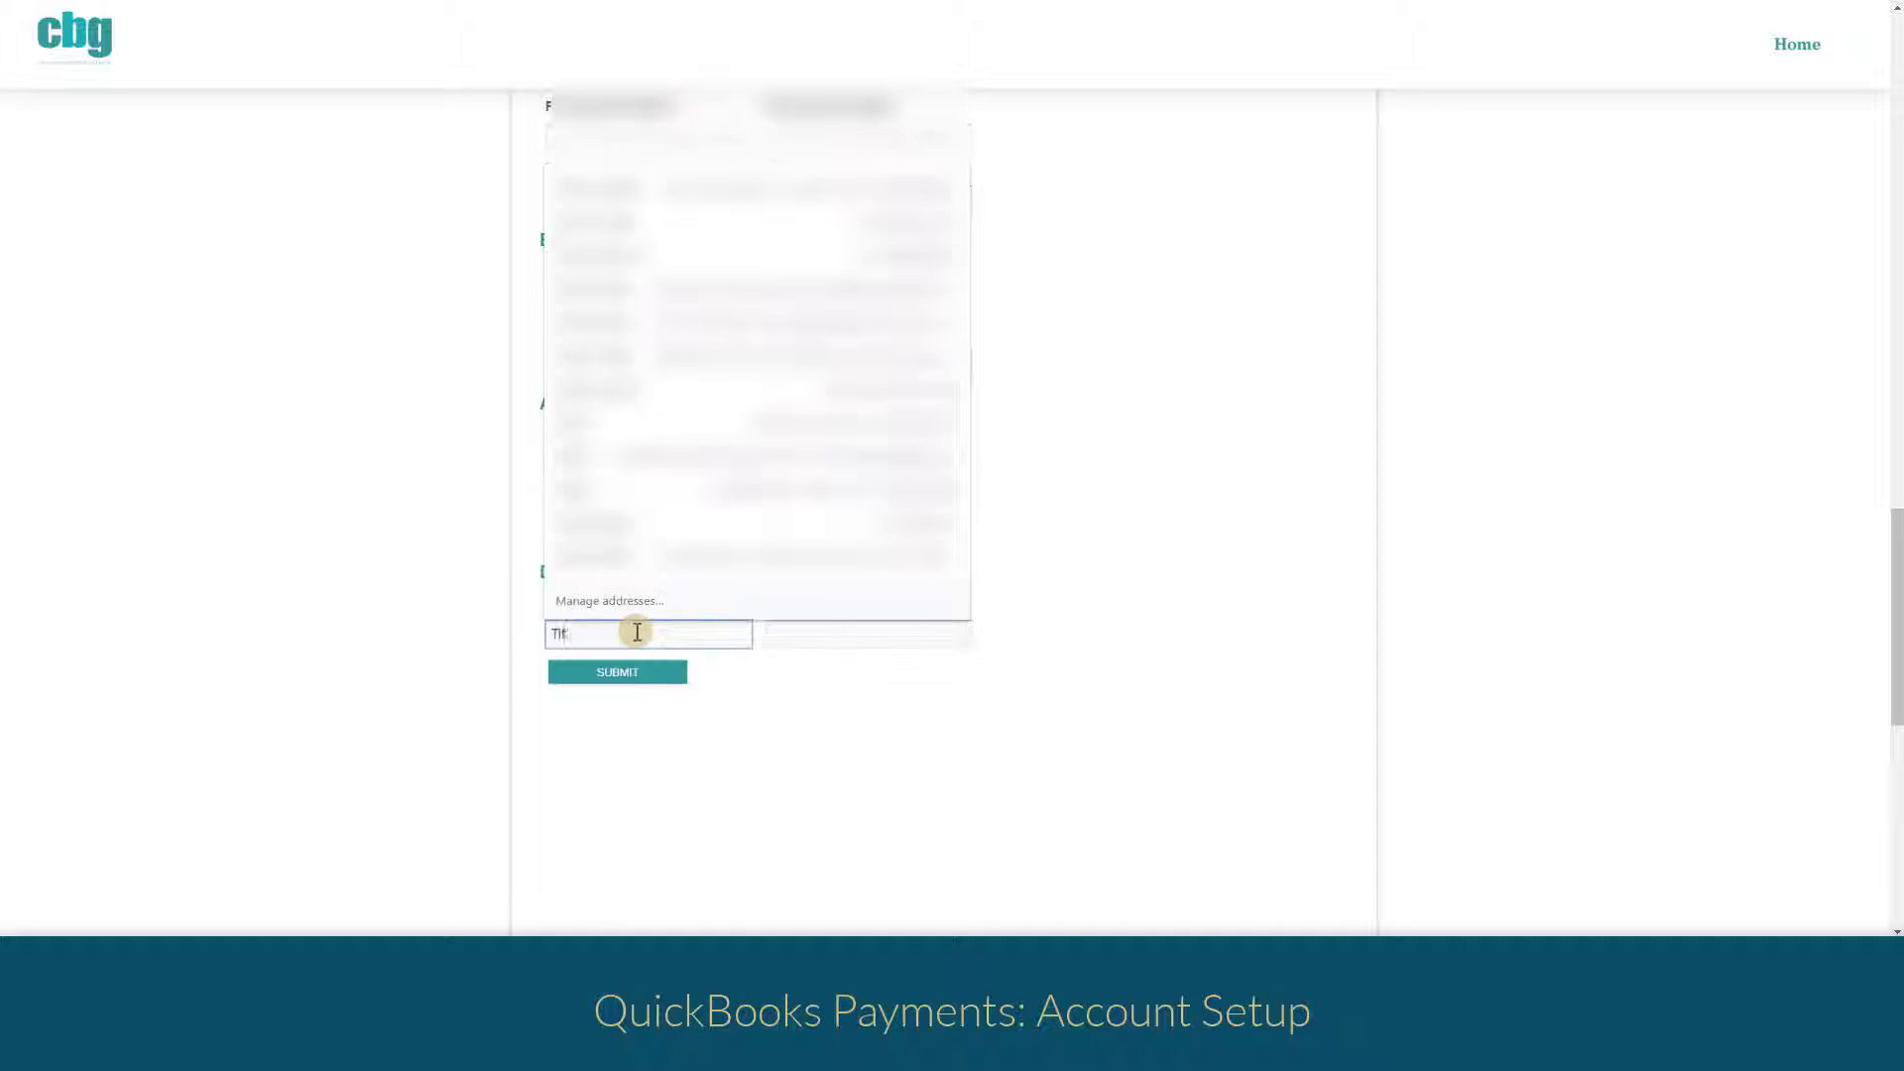
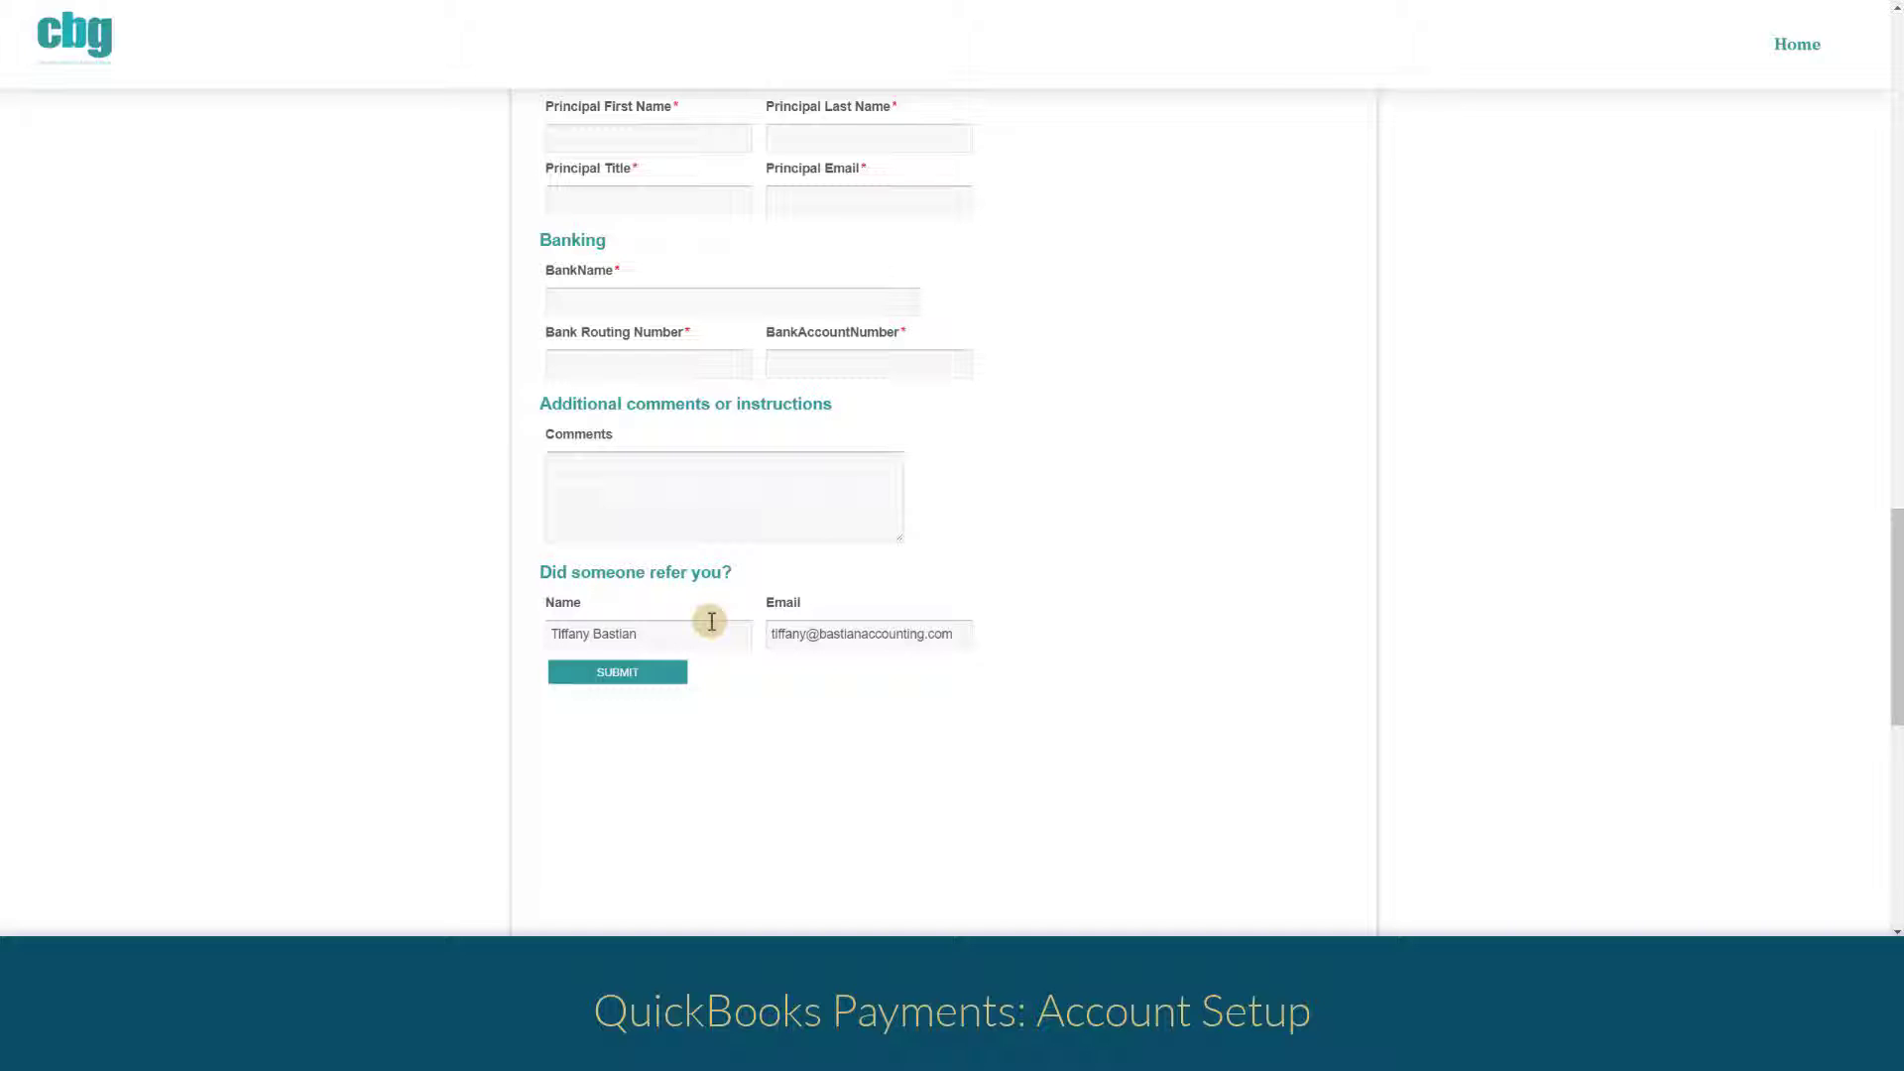
{"action": "scroll", "scroll_direction": "up", "scroll_amount": 3}
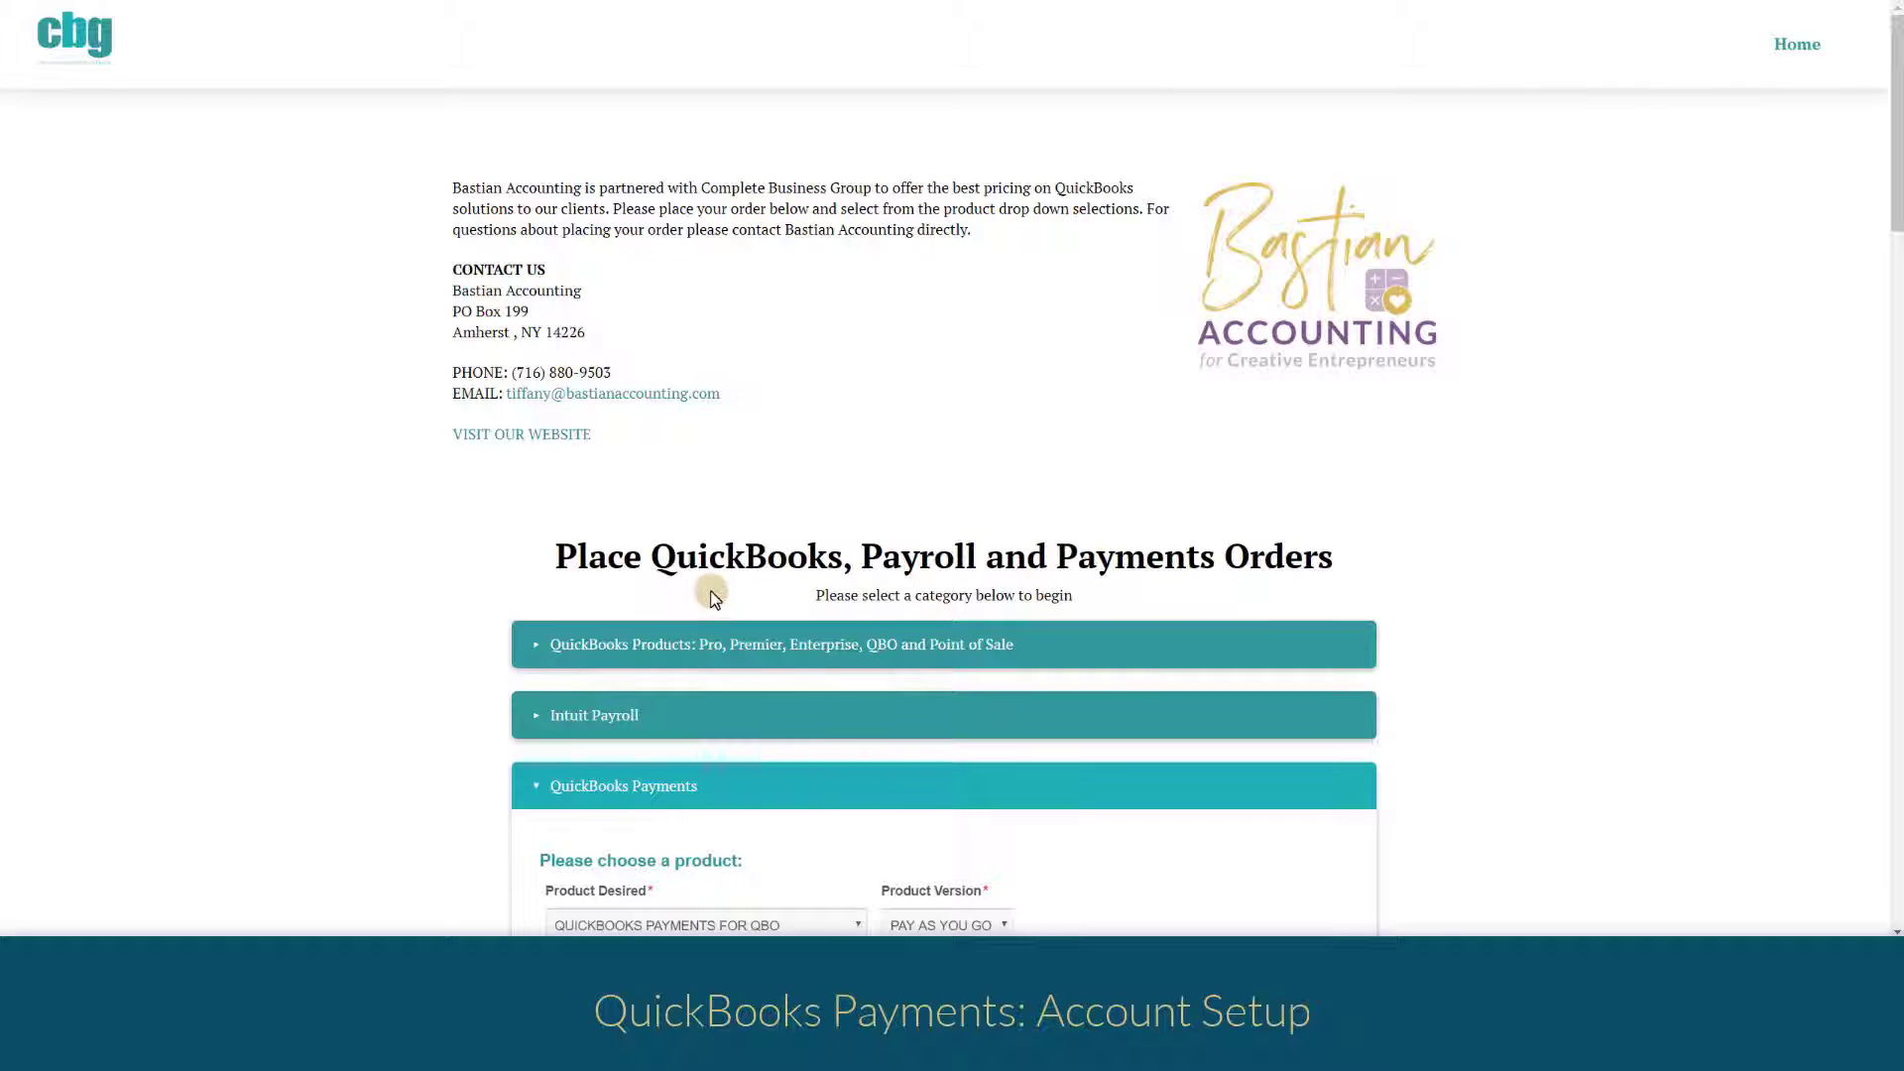
{"action": "mouse_move", "coordinate": [130, 564]}
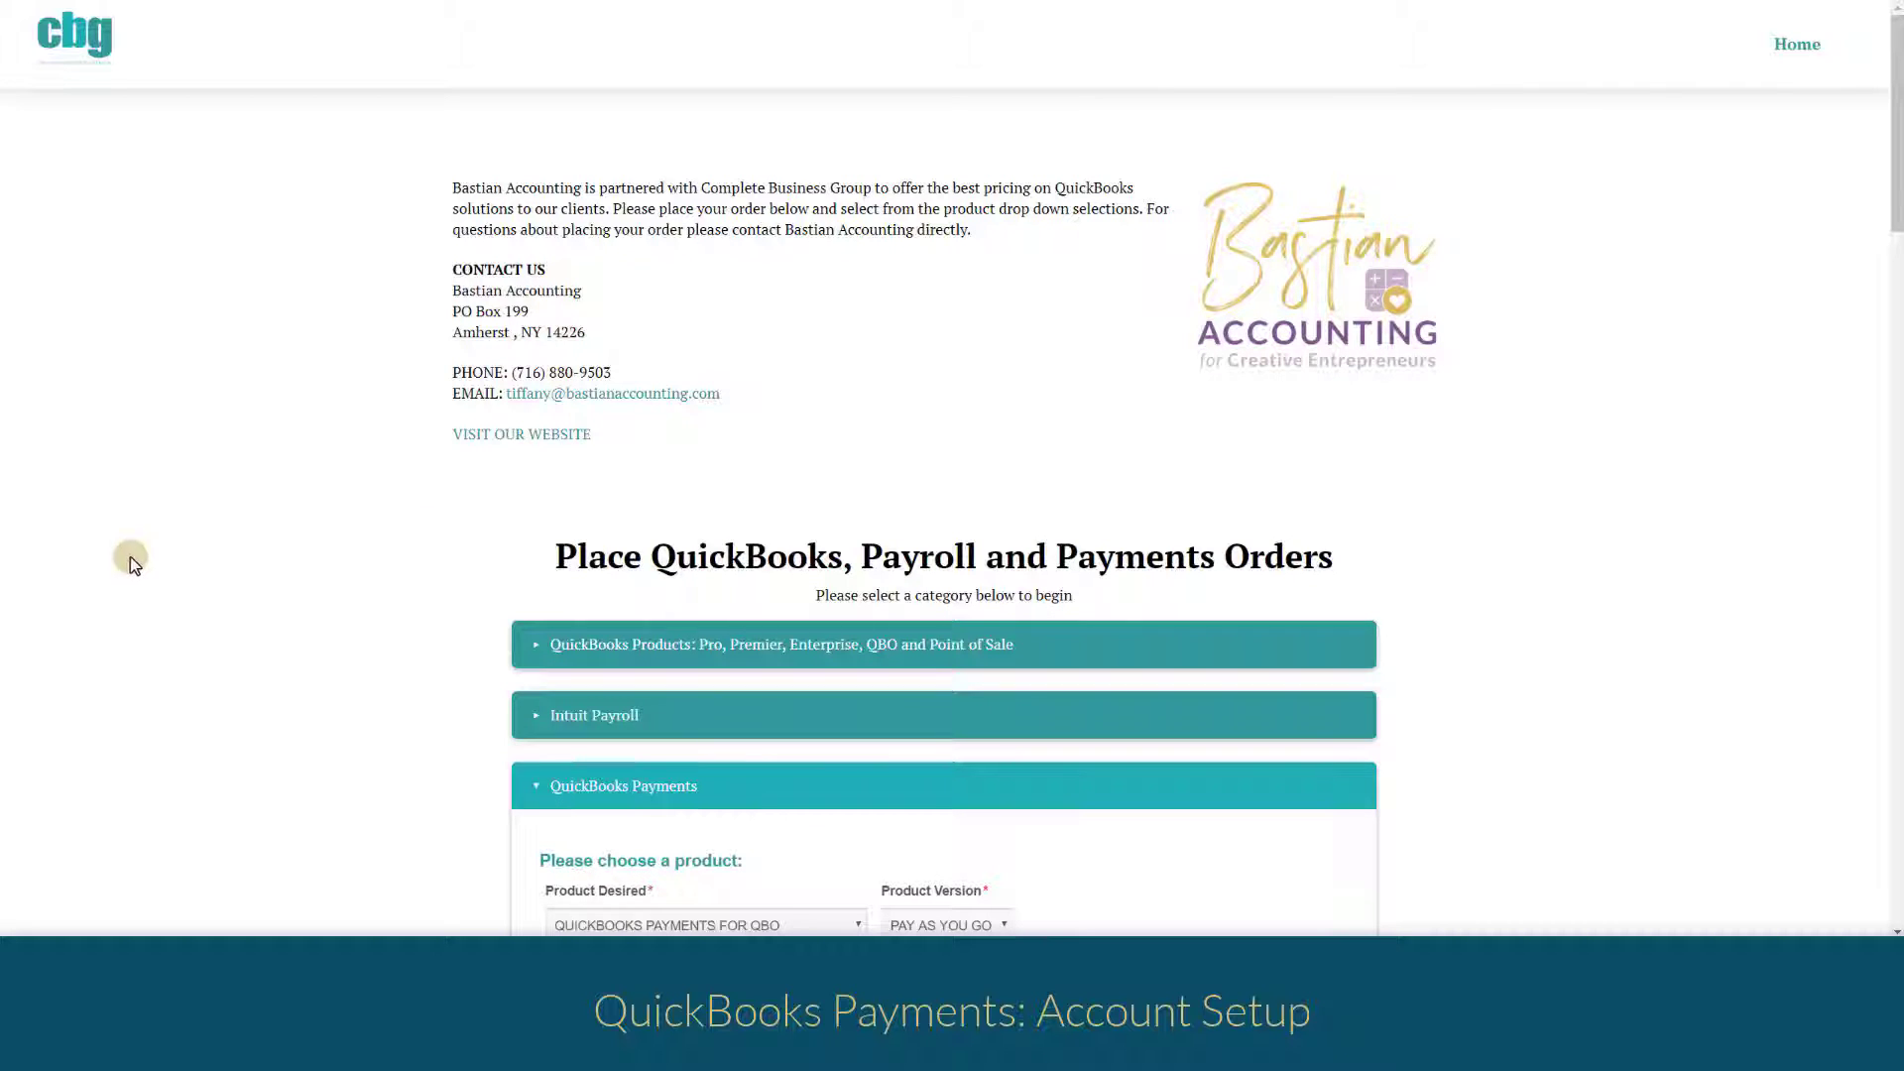
{"action": "mouse_move", "coordinate": [152, 566]}
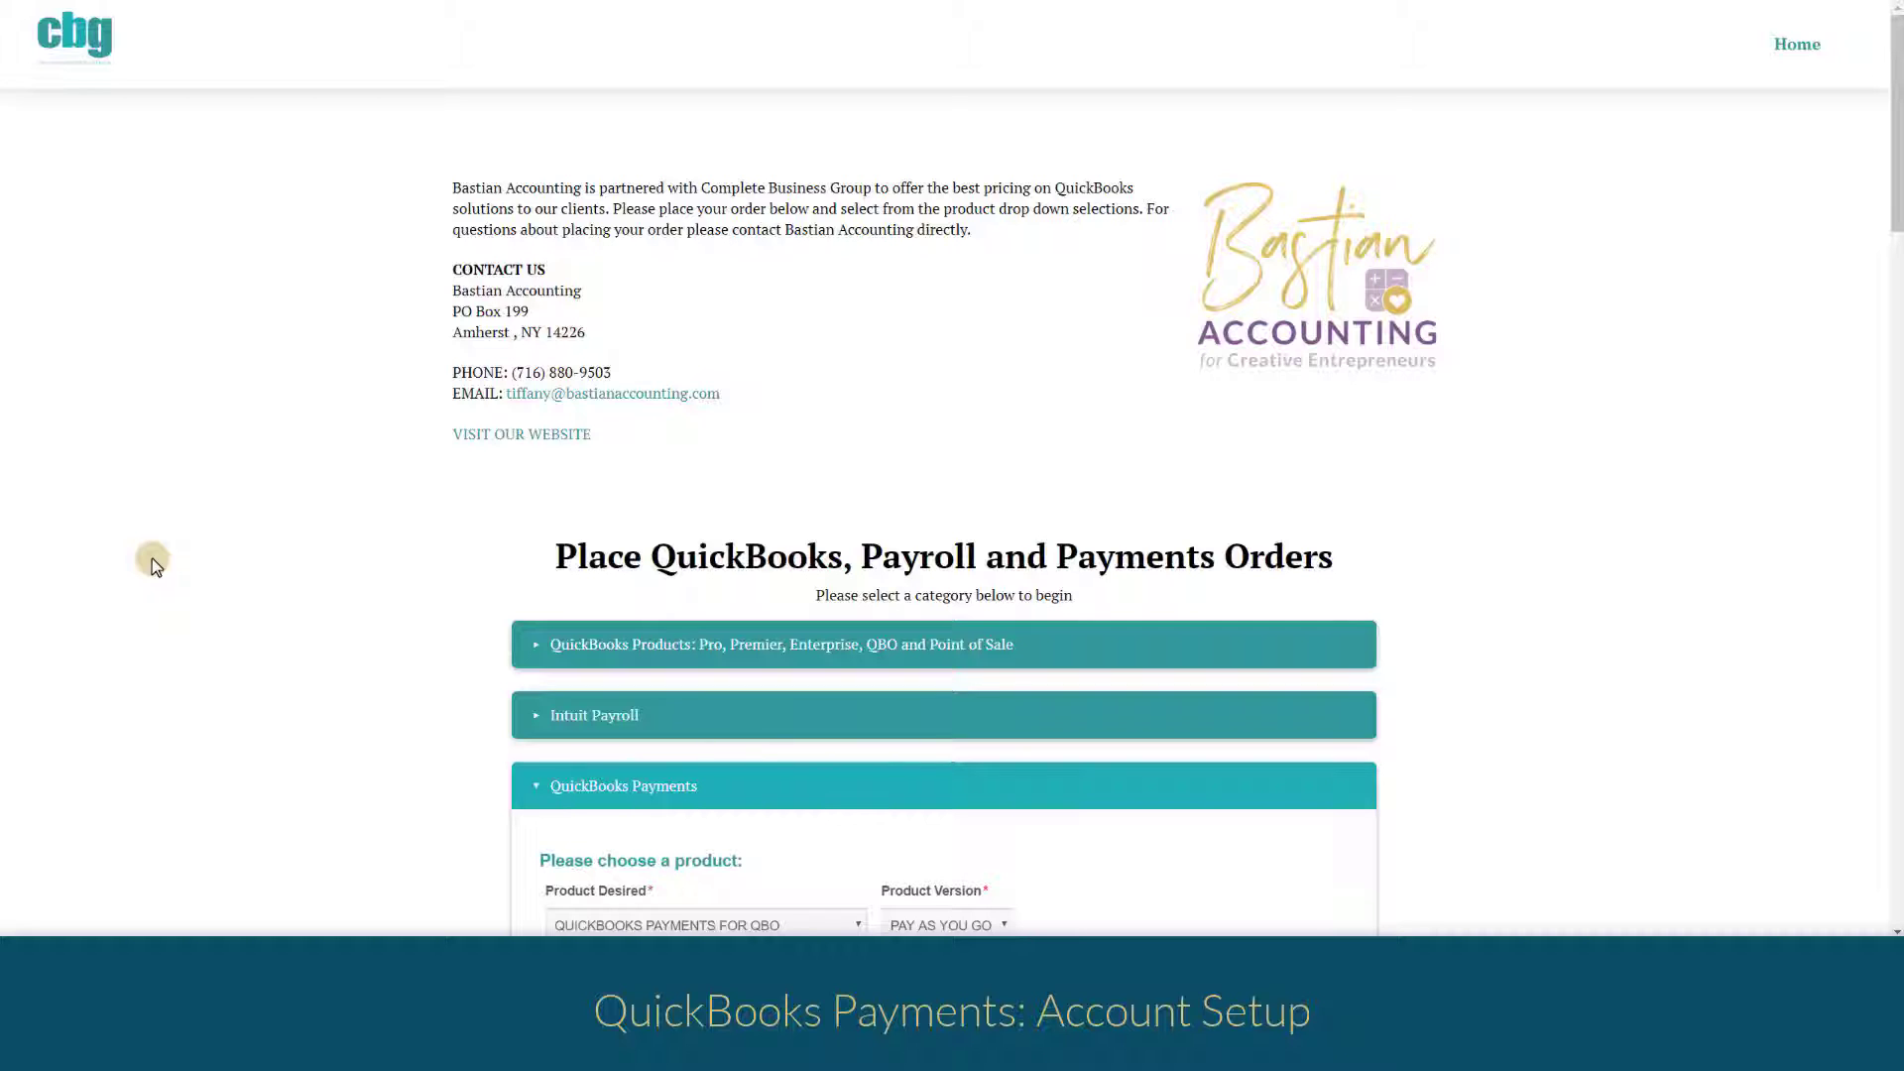
{"action": "mouse_move", "coordinate": [146, 560]}
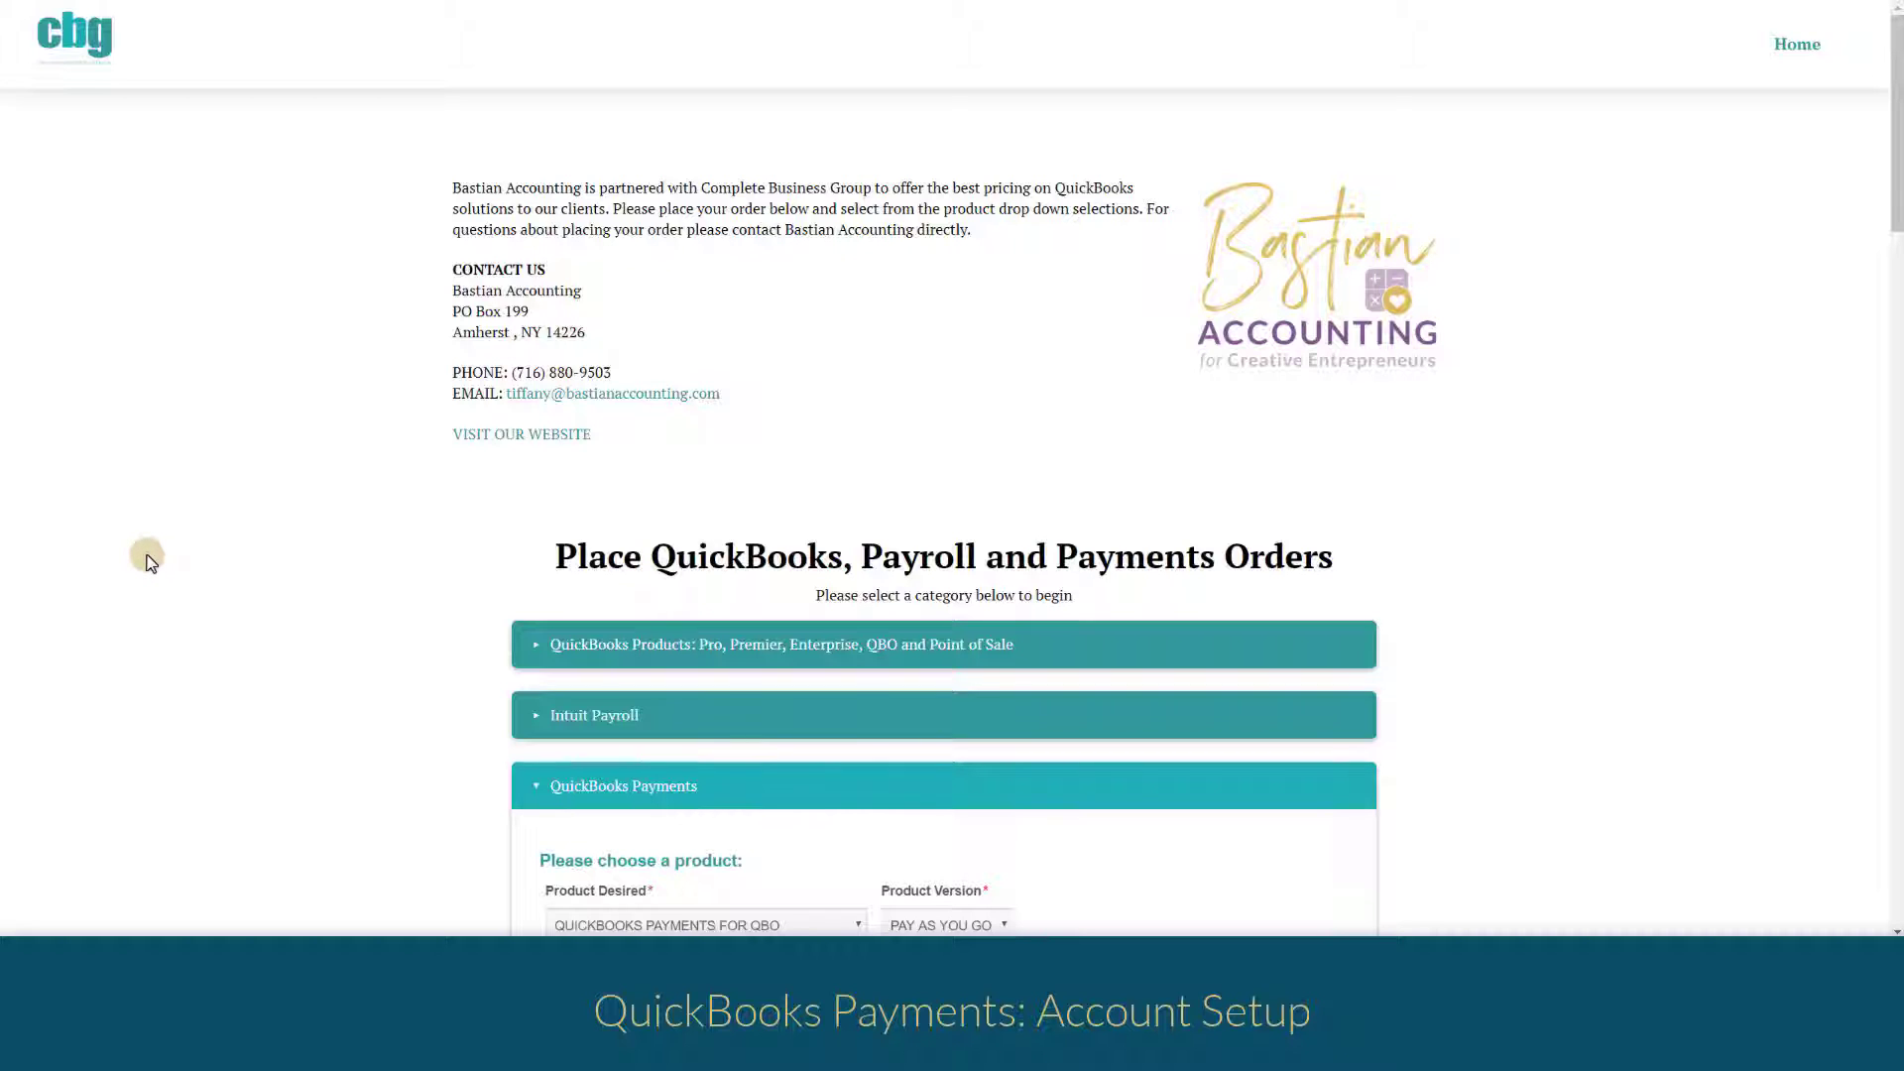